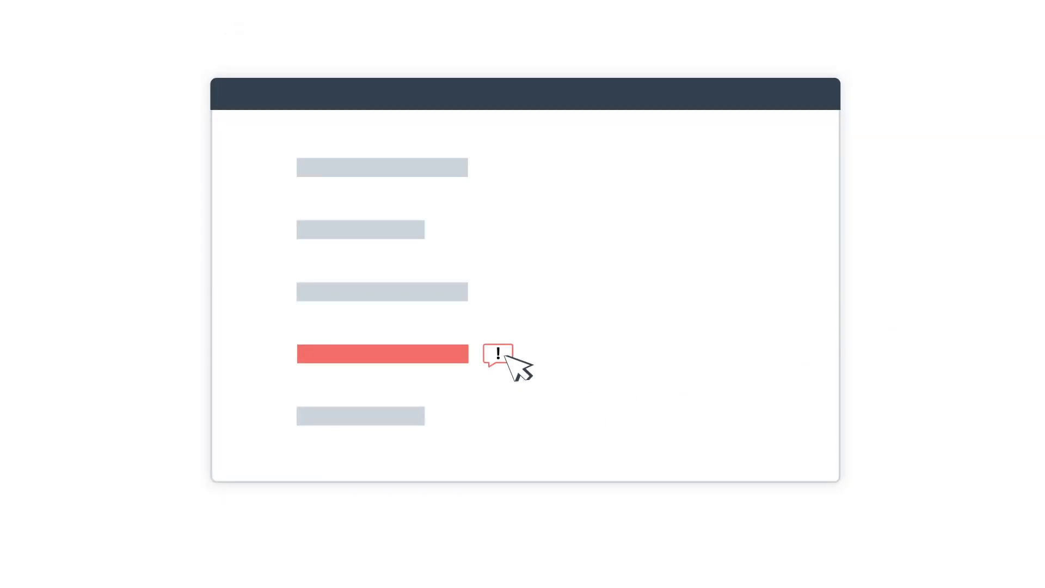
- Advance the explainer from the flagged form field to the Student Details form with review marks
{"action": "left_click", "coordinate": [496, 355]}
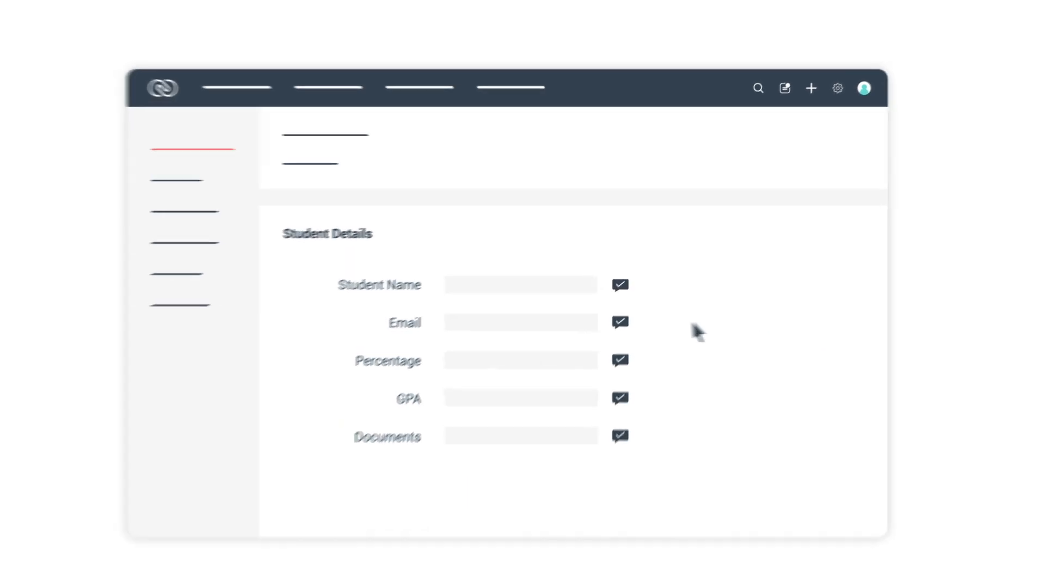
- Play the field-wise Approve/Reject animation and land on the Zoho CRM Home dashboard
{"action": "left_click", "coordinate": [619, 285]}
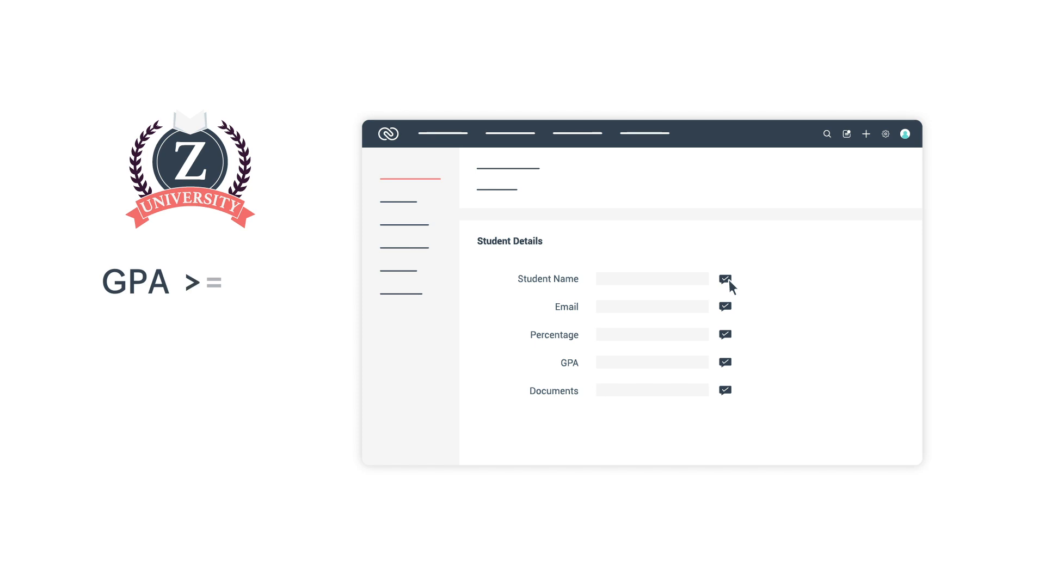
{"action": "type", "text": "2"}
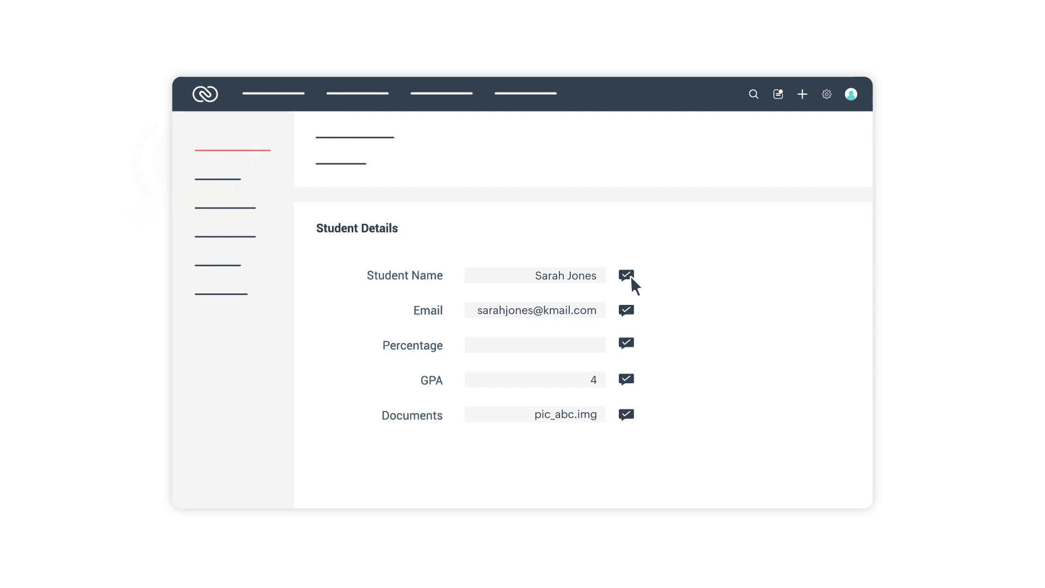
{"action": "left_click", "coordinate": [627, 379]}
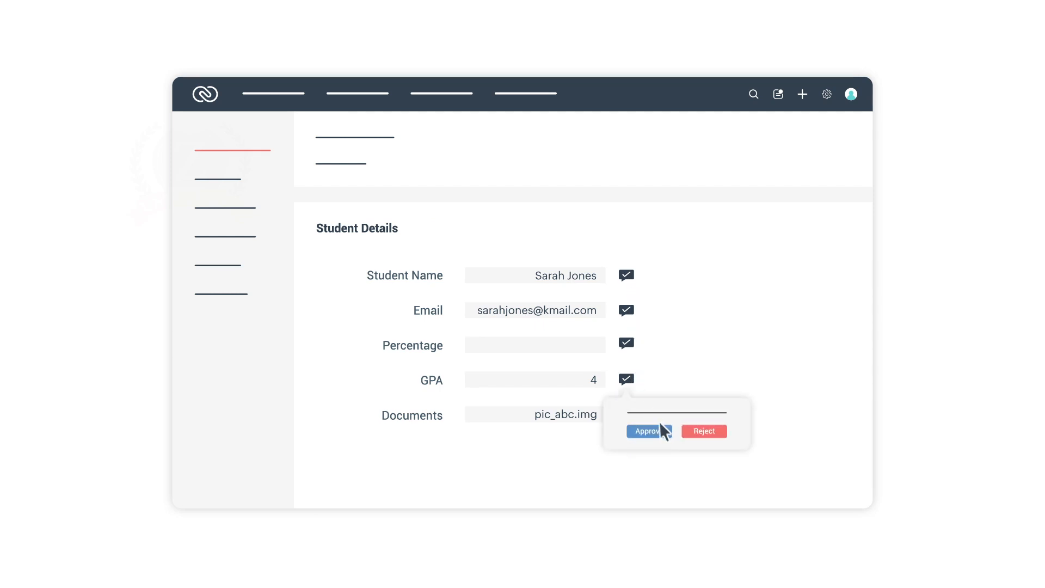
{"action": "left_click", "coordinate": [647, 431]}
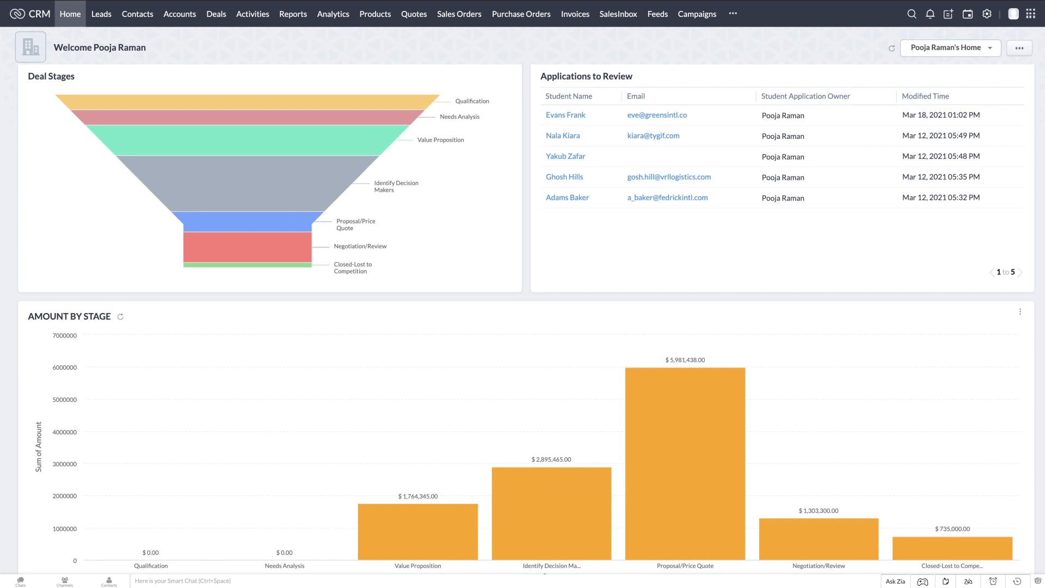
- Start a new review process from Setup > Review Processes
{"action": "left_click", "coordinate": [986, 16]}
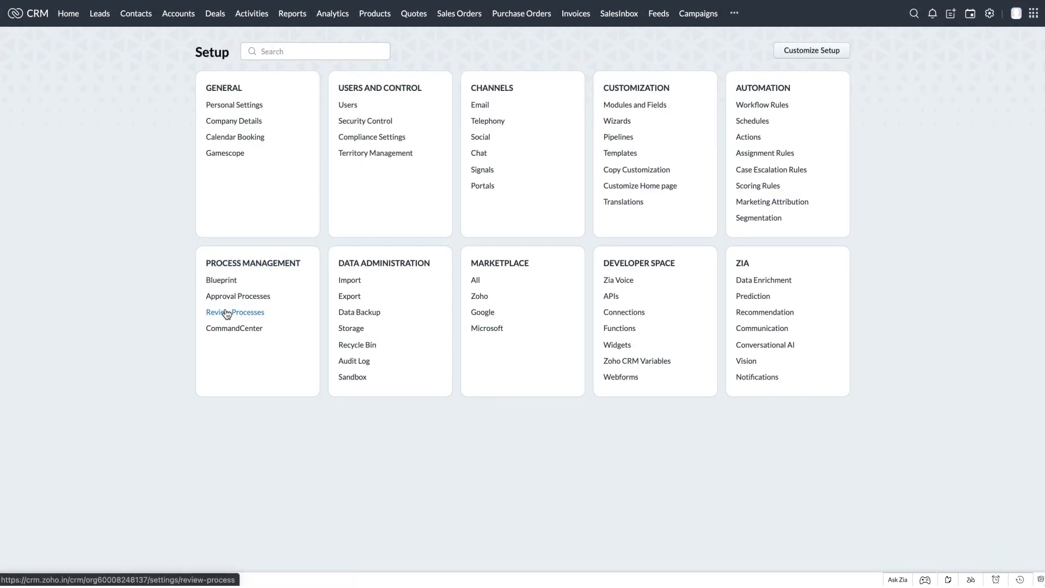
{"action": "left_click", "coordinate": [235, 311]}
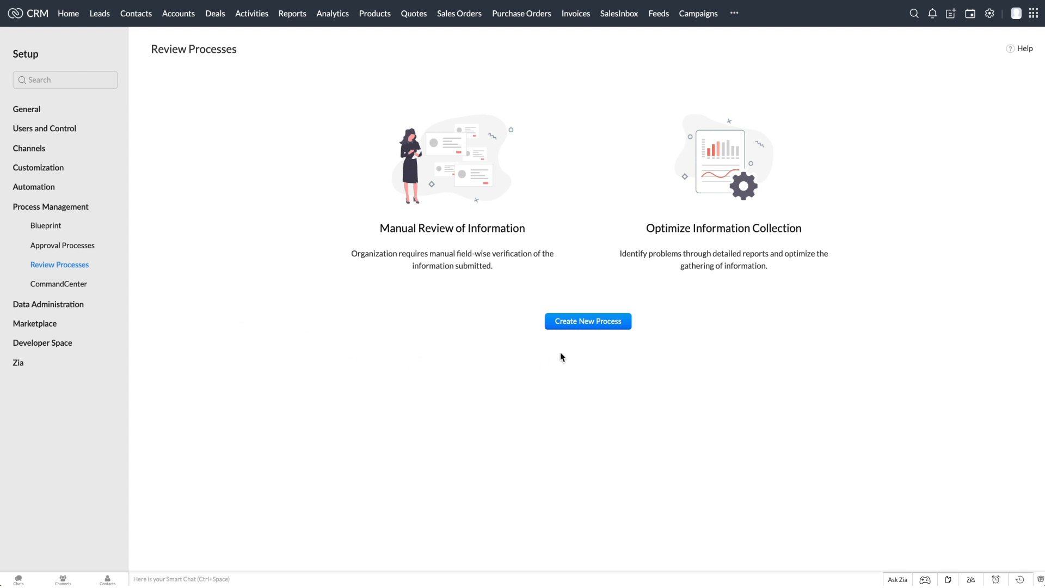
{"action": "left_click", "coordinate": [588, 321]}
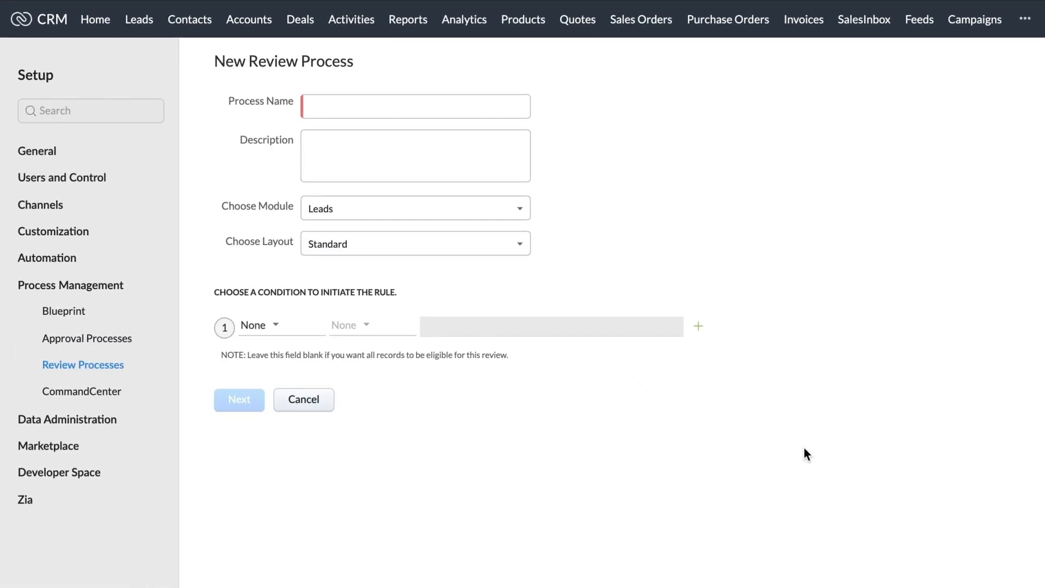
- Name it 'Application Review', describe it as determining completeness of the submitted application, for Student Applications
{"action": "left_click", "coordinate": [416, 107]}
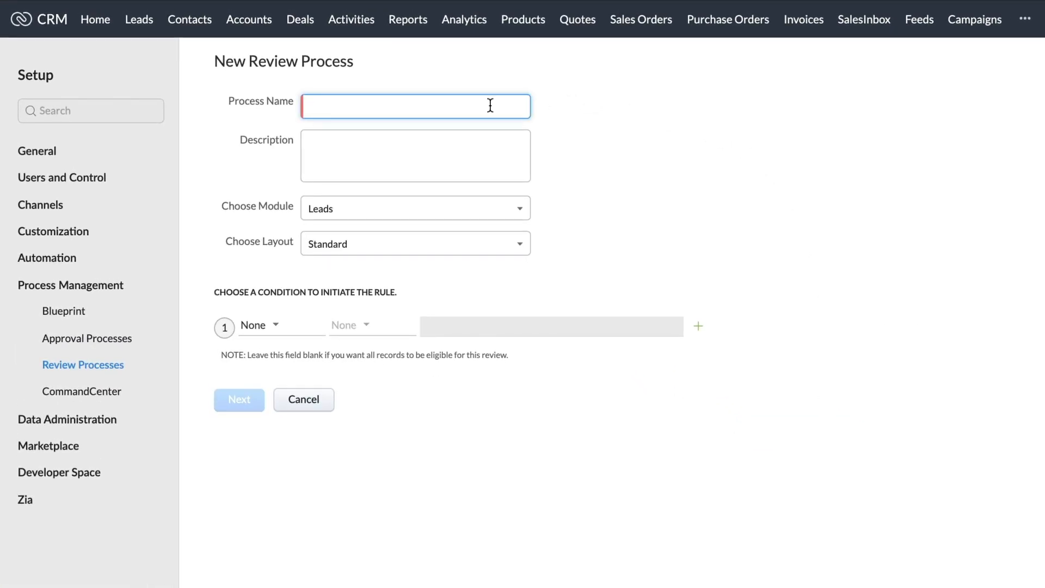
{"action": "type", "text": "Applica"}
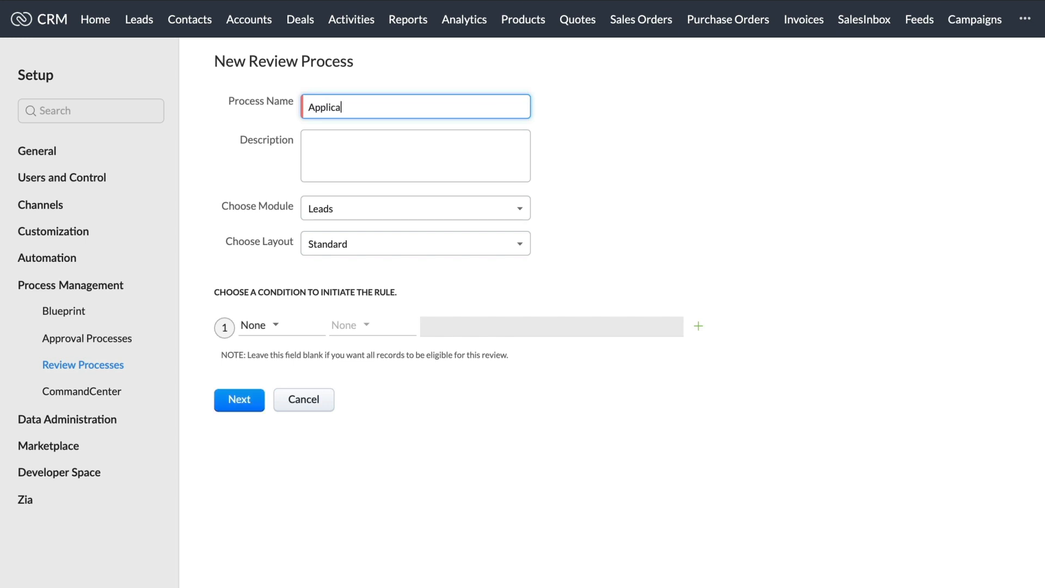
{"action": "type", "text": "tion Rev"}
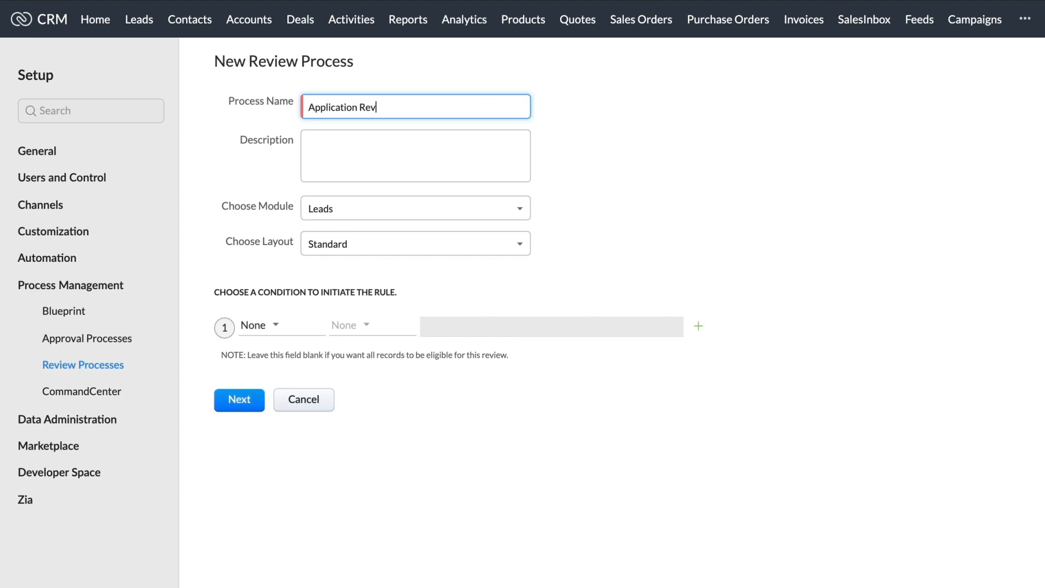
{"action": "type", "text": "iew"}
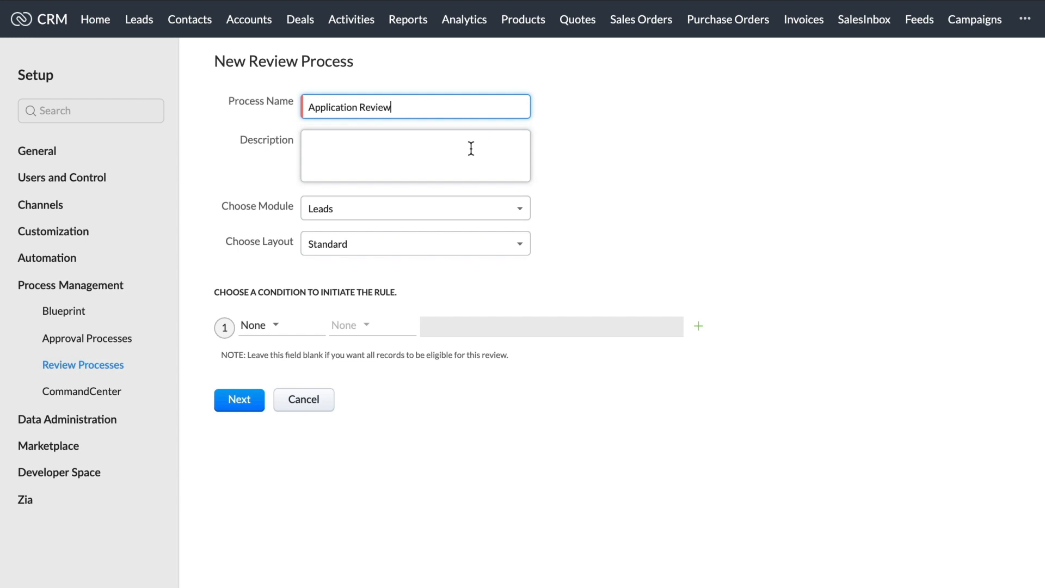
{"action": "type", "text": "To determine the completeness of the submitted application"}
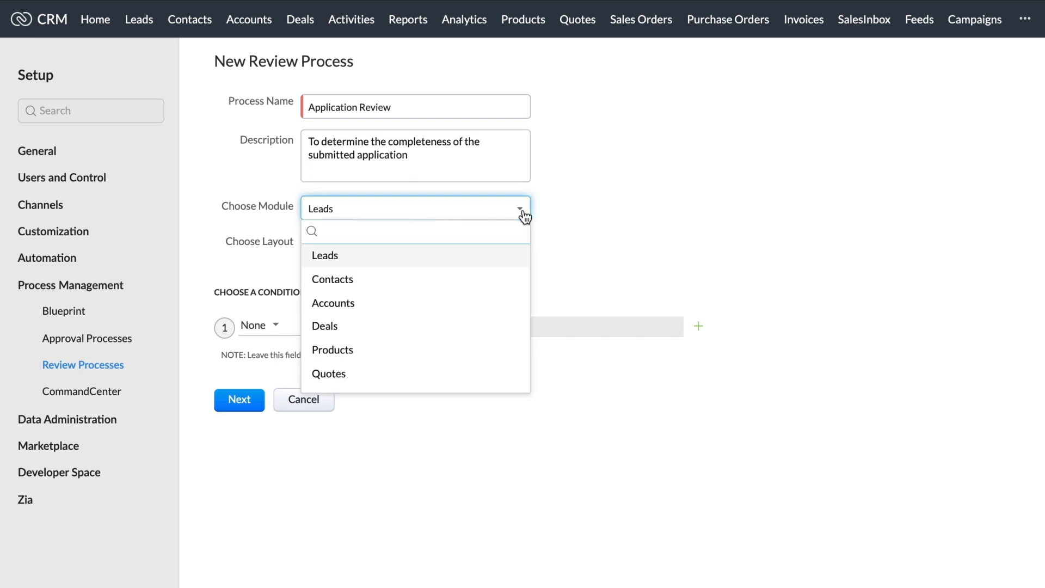
{"action": "type", "text": "stude"}
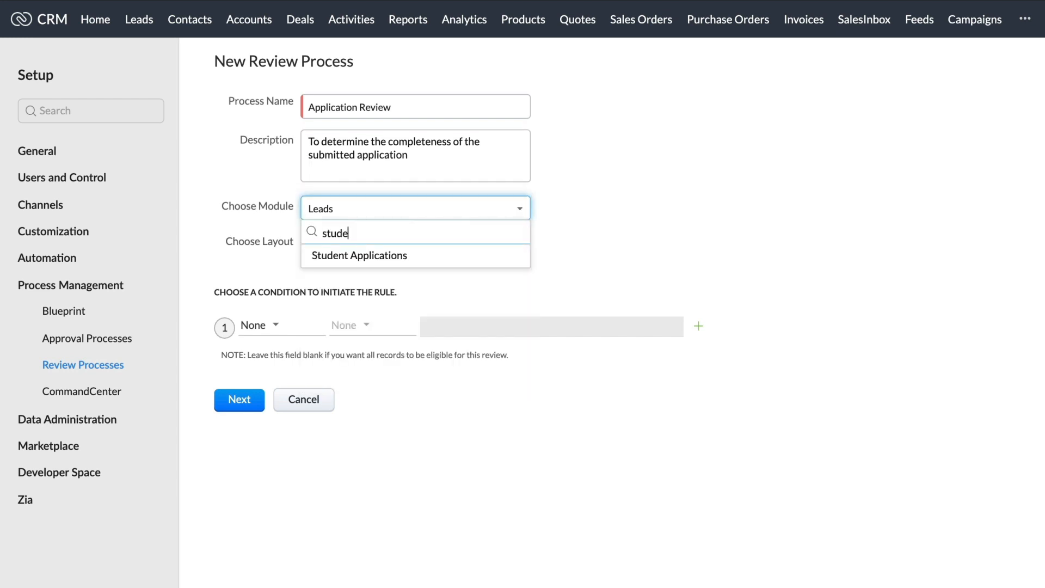
{"action": "left_click", "coordinate": [359, 255]}
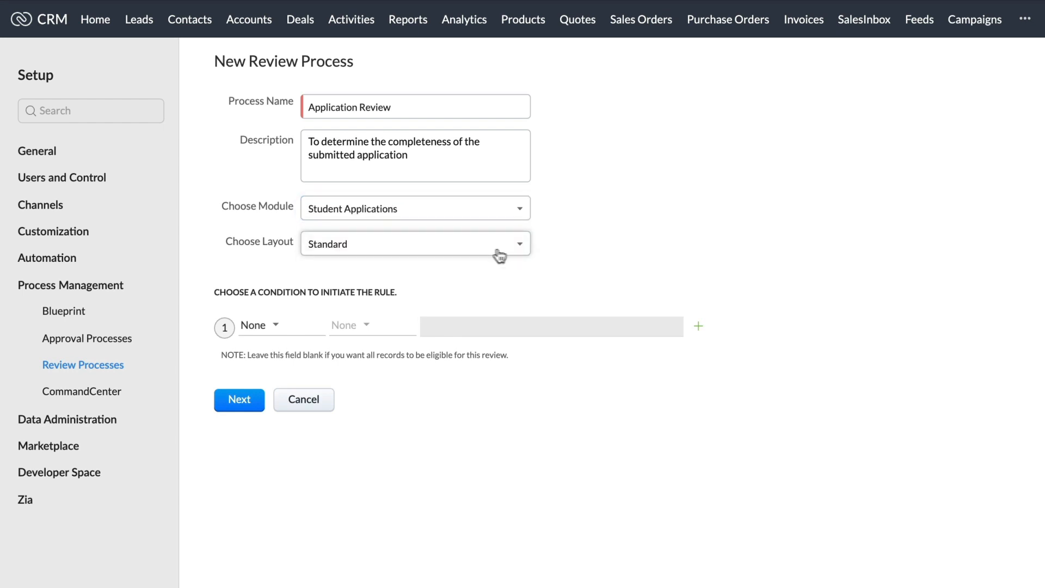
{"action": "mouse_move", "coordinate": [485, 274]}
{"action": "type", "text": "G"}
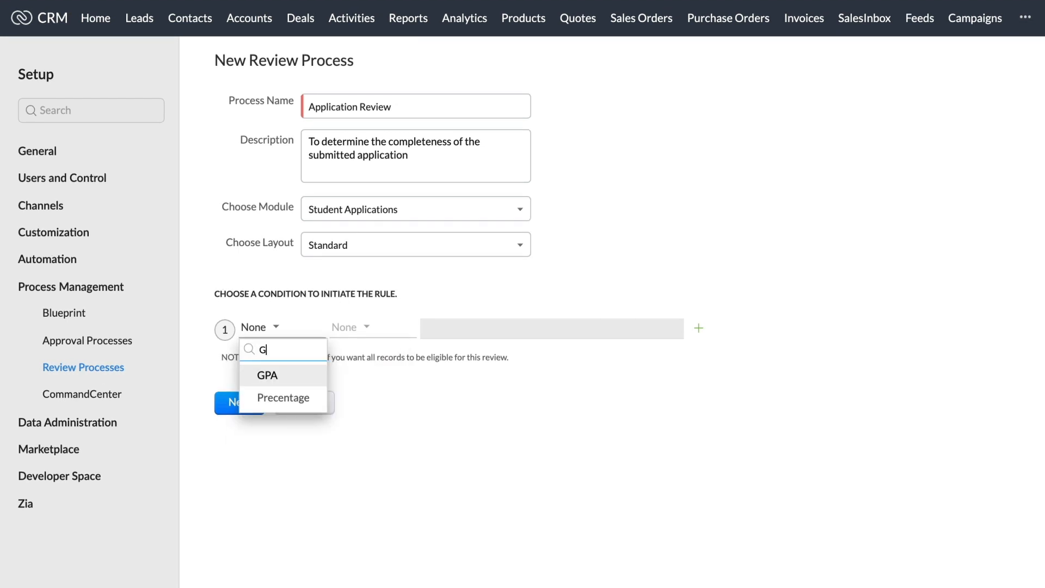
- Set the trigger condition GPA >= 2, drop the empty second row, and continue to the review flow
{"action": "left_click", "coordinate": [267, 374]}
{"action": "type", "text": "2"}
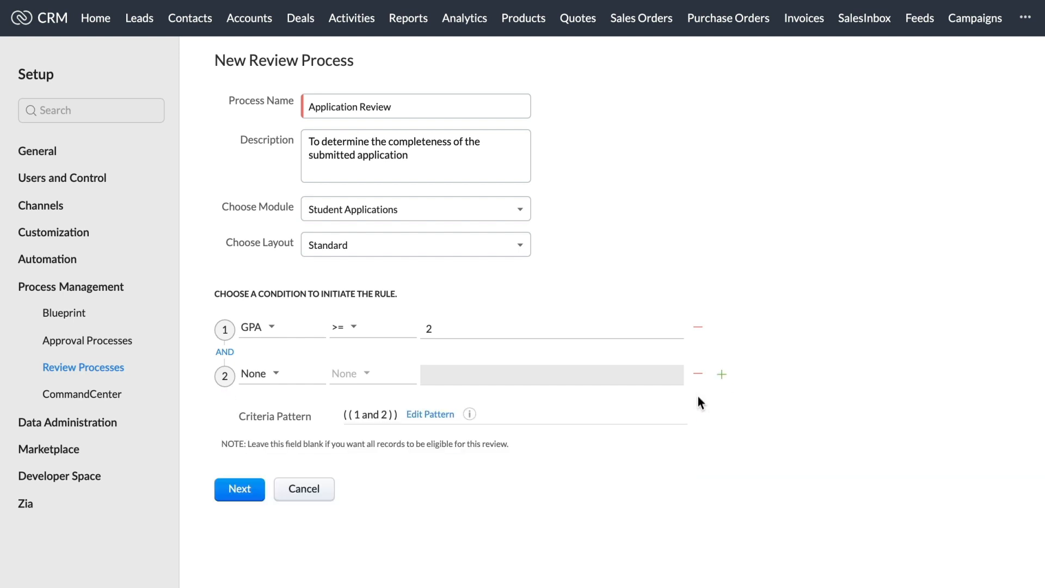
{"action": "left_click", "coordinate": [698, 375]}
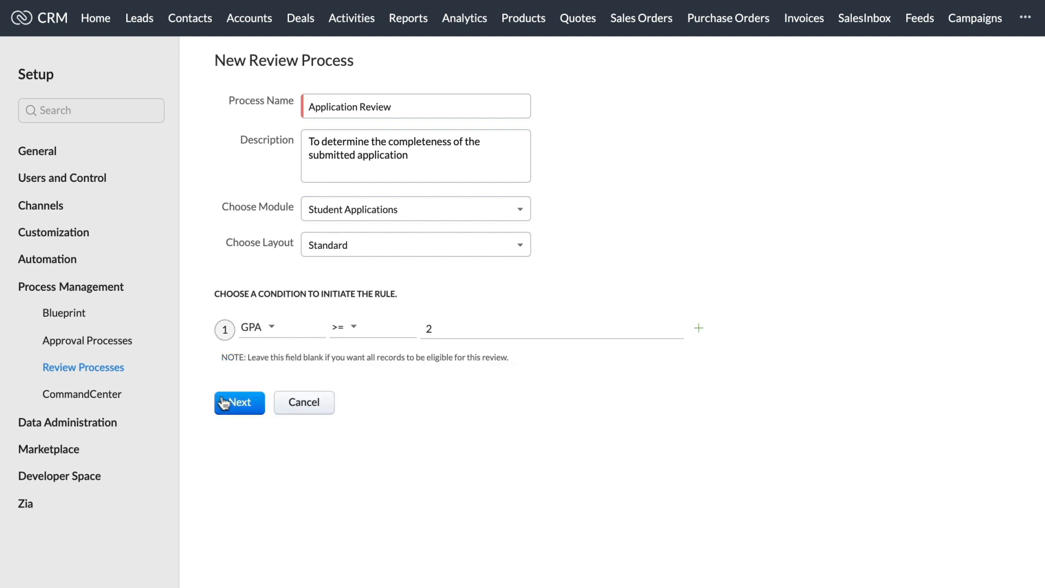
{"action": "left_click", "coordinate": [240, 402]}
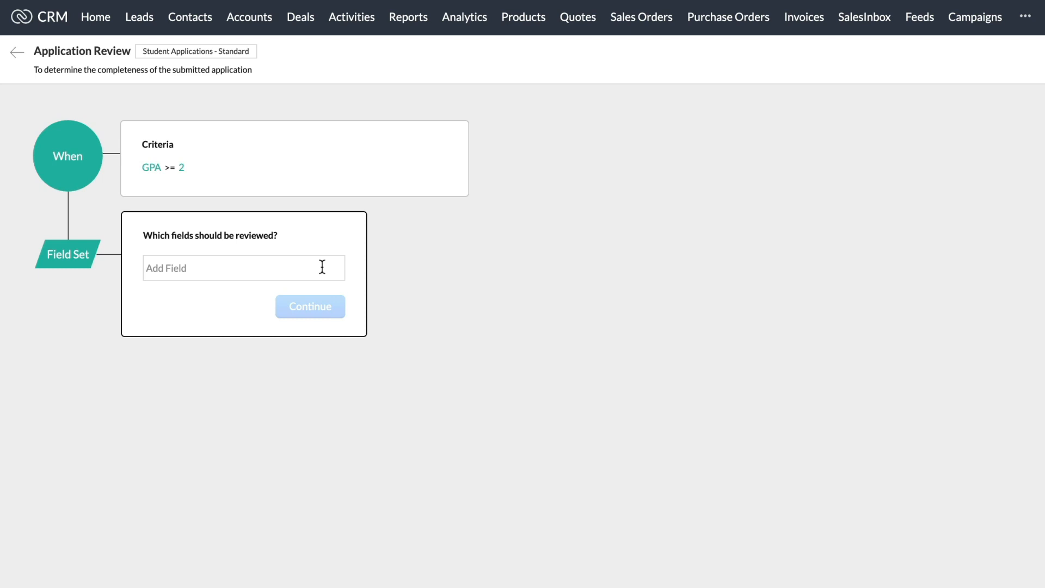
- Review Student Name, Email, Precentage, GPA and Documents, and make Rule 1 criteria-based
{"action": "left_click", "coordinate": [243, 267]}
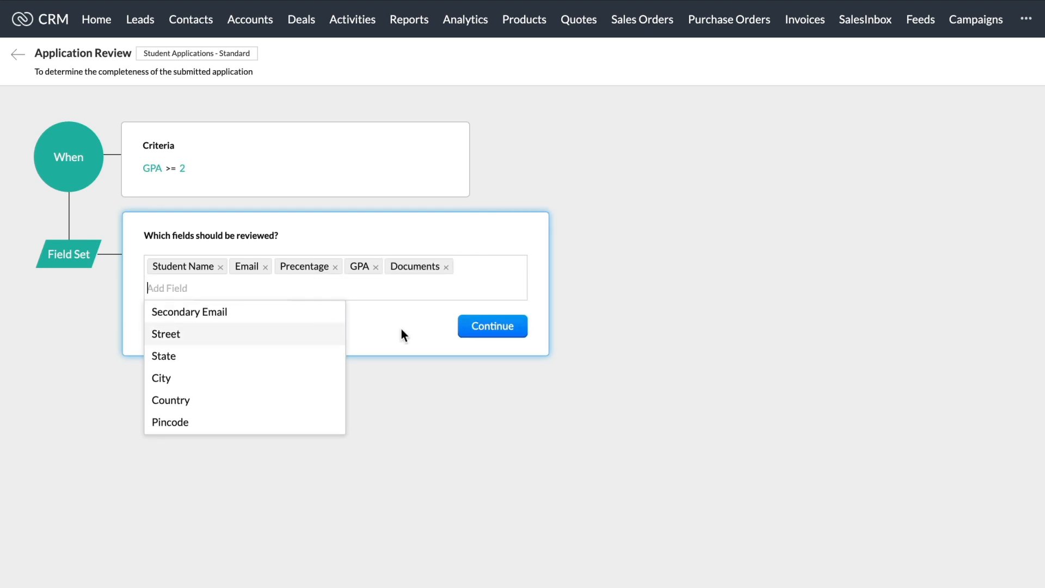
{"action": "left_click", "coordinate": [492, 325]}
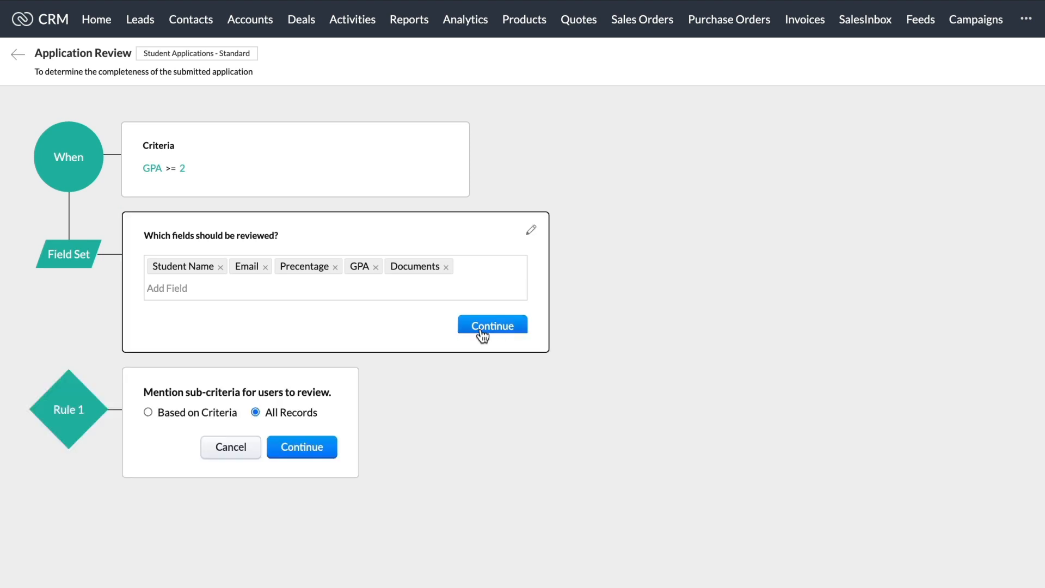
{"action": "left_click", "coordinate": [493, 325]}
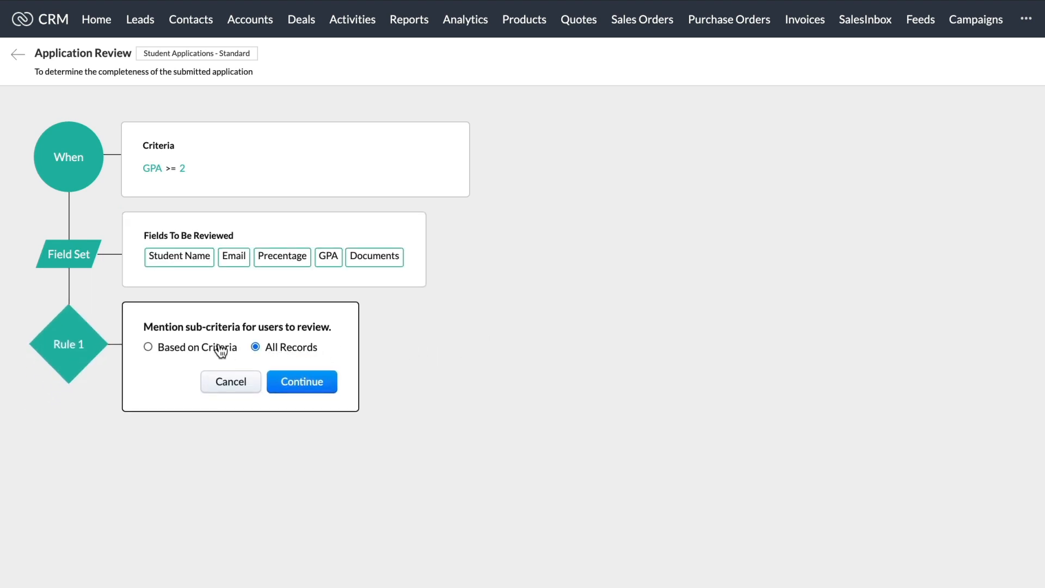
{"action": "left_click", "coordinate": [147, 347]}
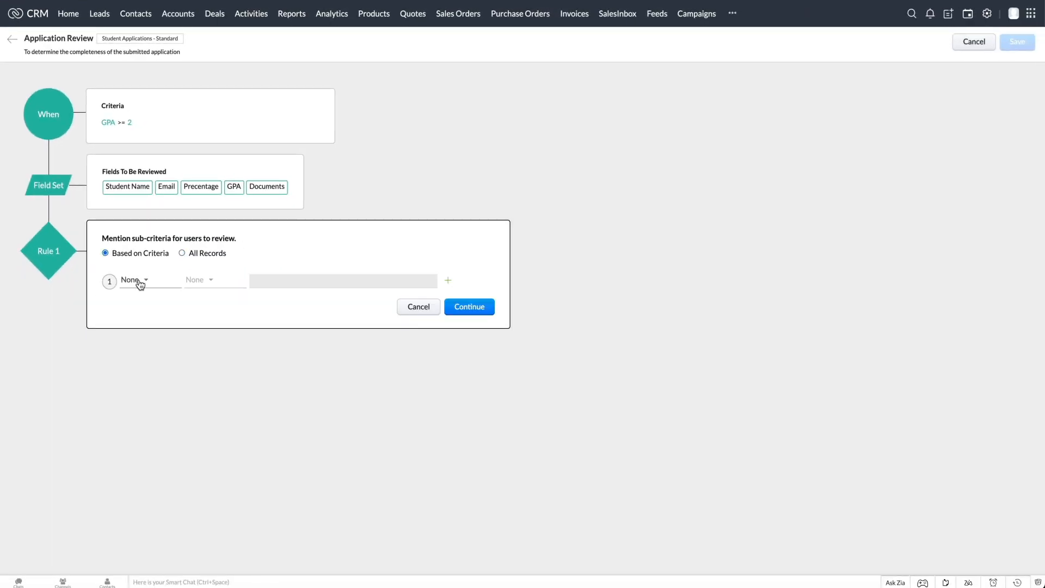
- Set Rule 1's sub-criterion to Texas and assign reviewers, including for applications matching no rule
{"action": "left_click", "coordinate": [133, 279]}
{"action": "type", "text": "te"}
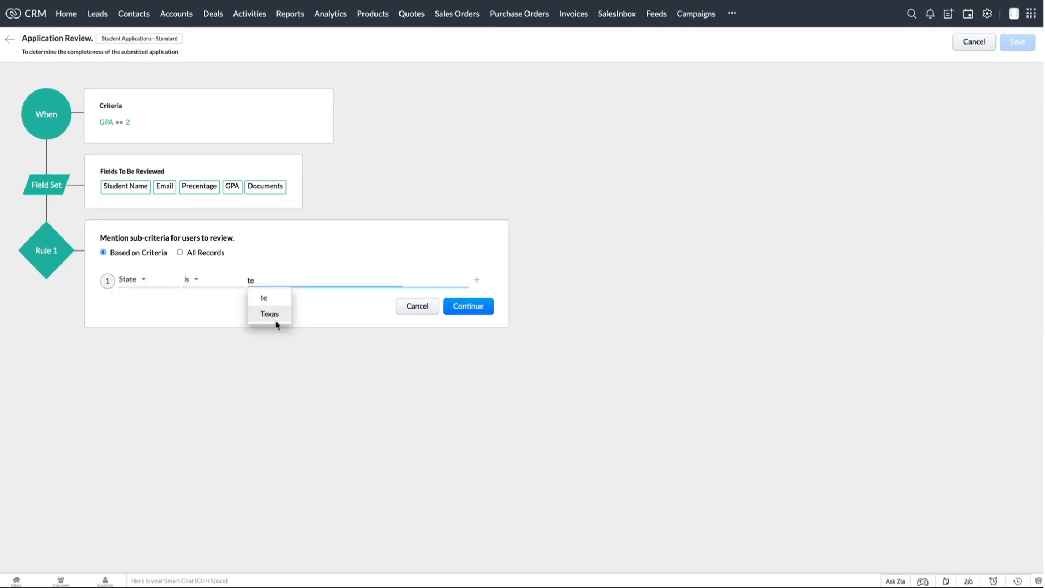
{"action": "left_click", "coordinate": [468, 306]}
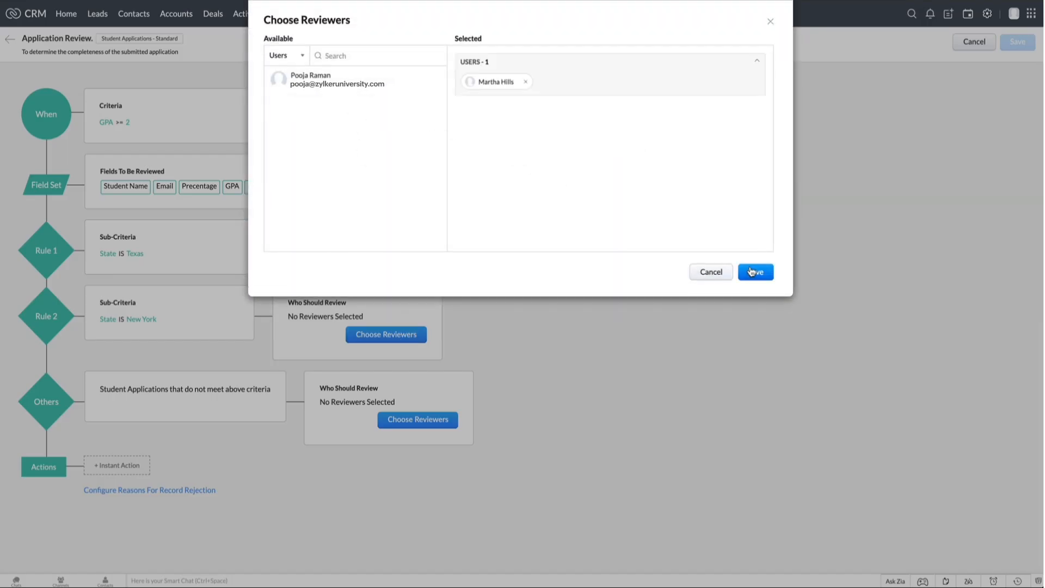
{"action": "left_click", "coordinate": [756, 272]}
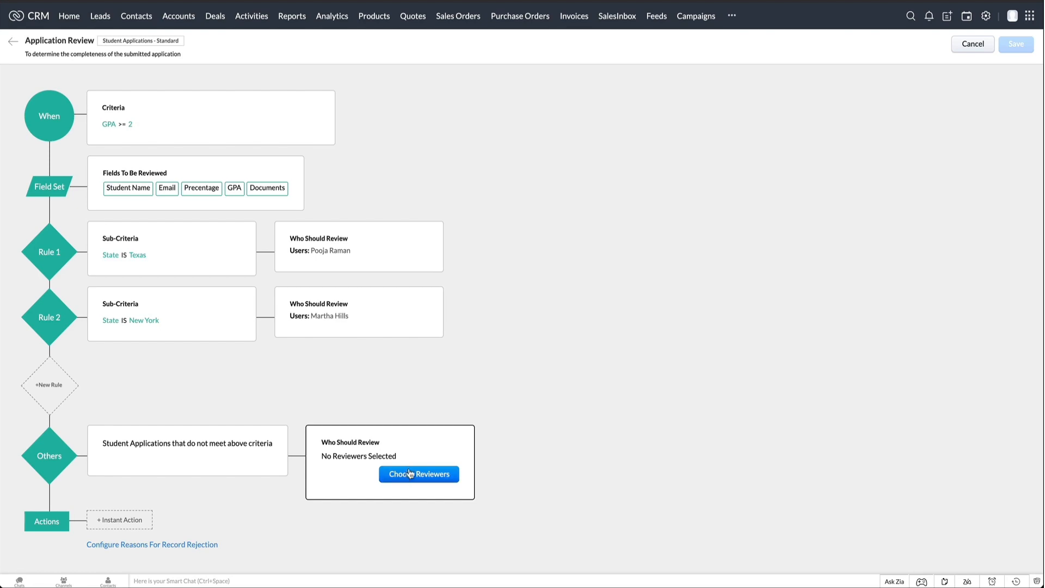
{"action": "left_click", "coordinate": [418, 474]}
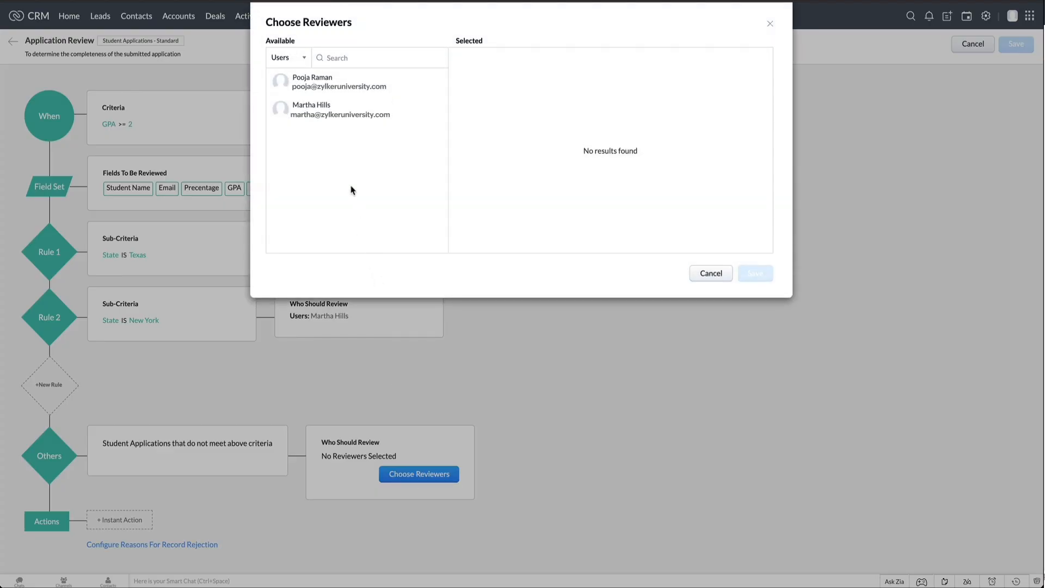
{"action": "left_click", "coordinate": [329, 108]}
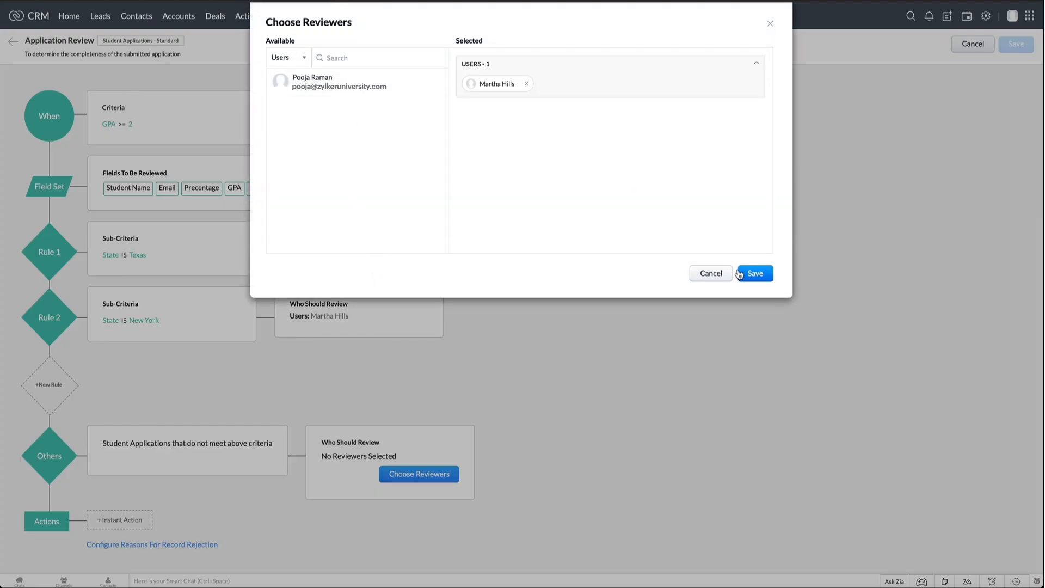
{"action": "left_click", "coordinate": [755, 273]}
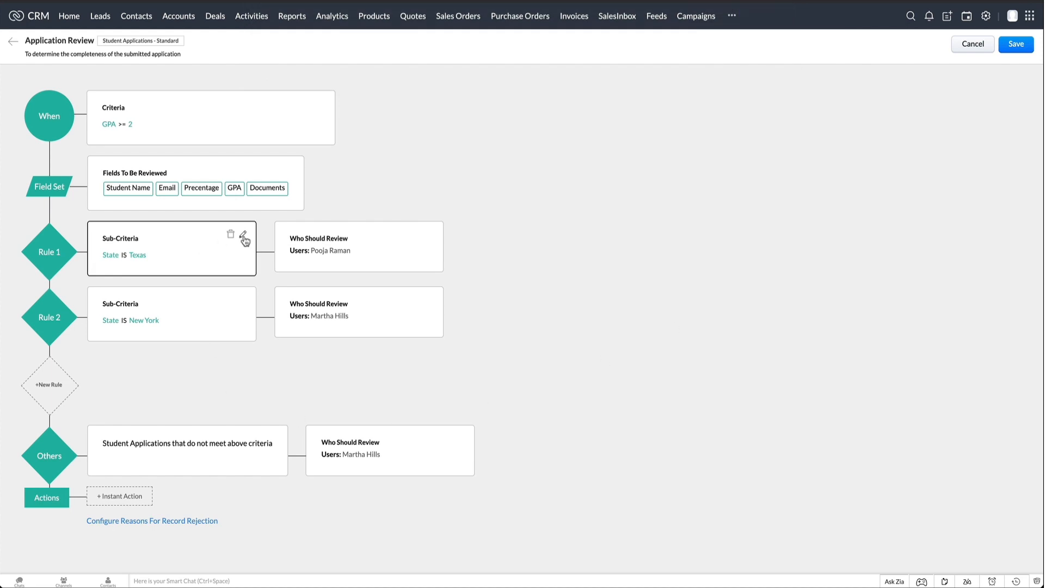
- Change Rule 1 to review All Records and begin adding an instant action
{"action": "left_click", "coordinate": [244, 239]}
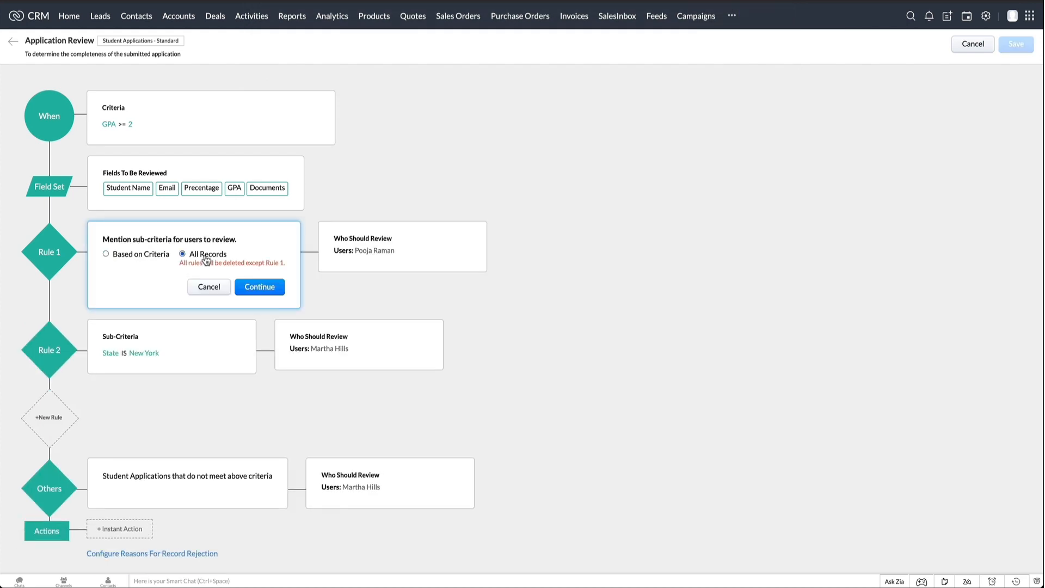
{"action": "left_click", "coordinate": [259, 287]}
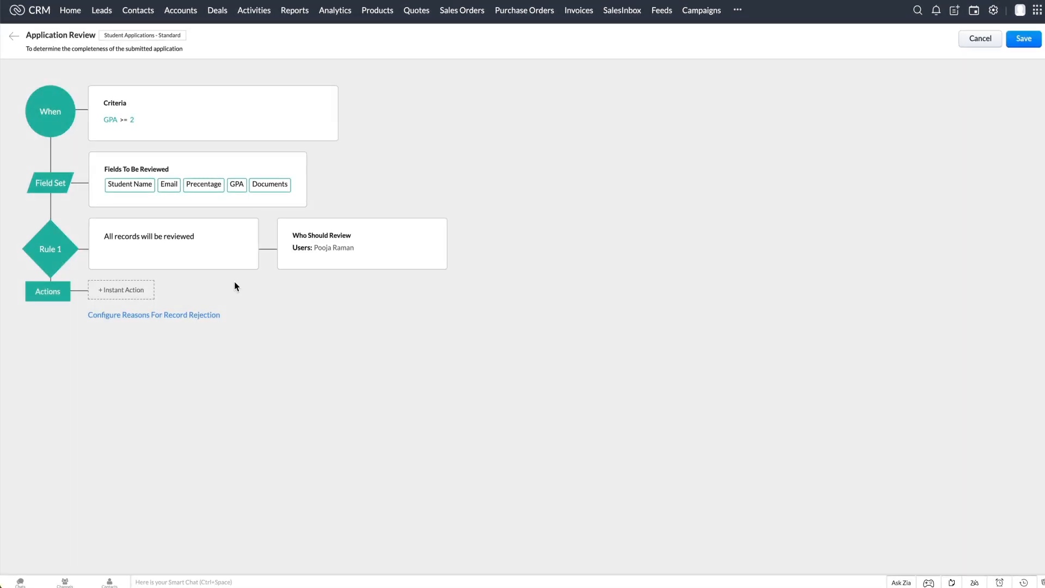
{"action": "mouse_move", "coordinate": [134, 294]}
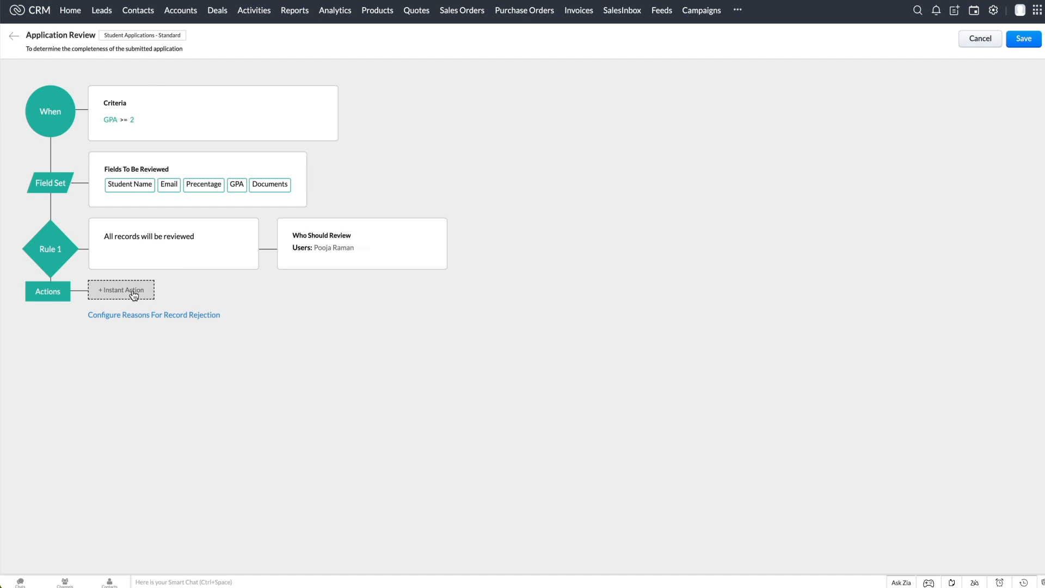
{"action": "left_click", "coordinate": [121, 290]}
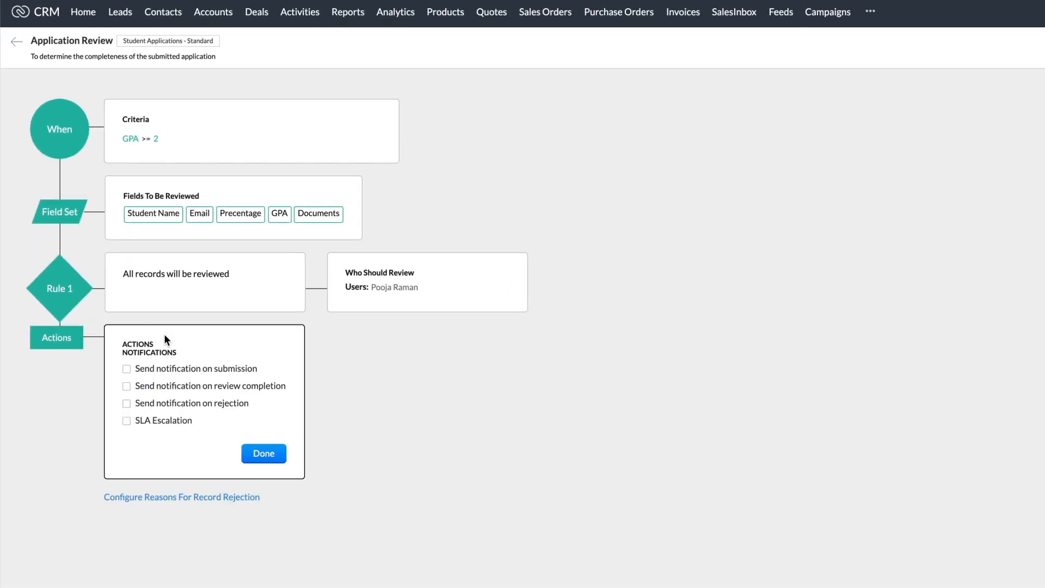
{"action": "mouse_move", "coordinate": [246, 375]}
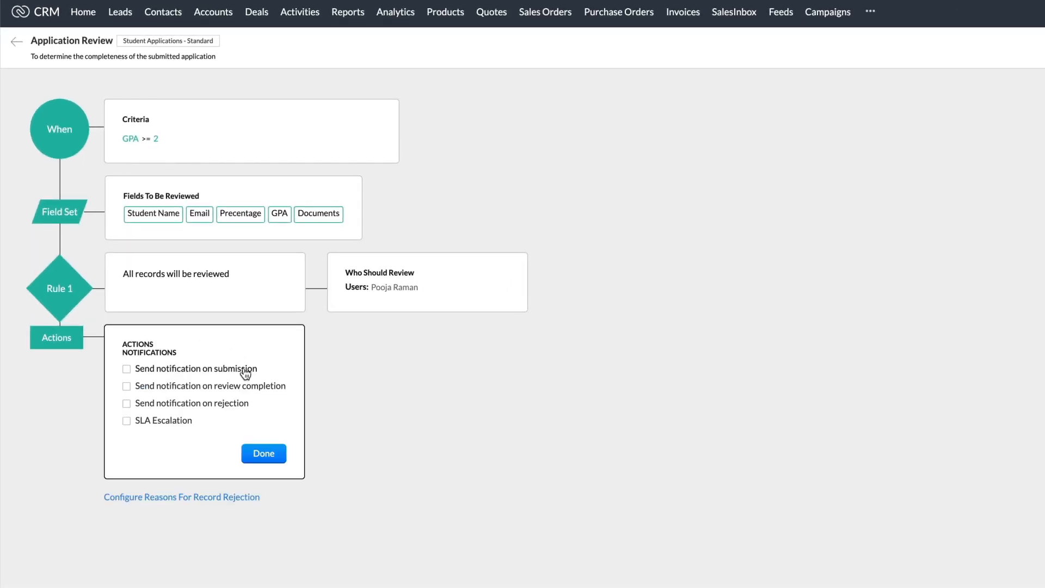
- Enable submission, review-completion and rejection notifications plus SLA escalation
{"action": "left_click", "coordinate": [126, 367]}
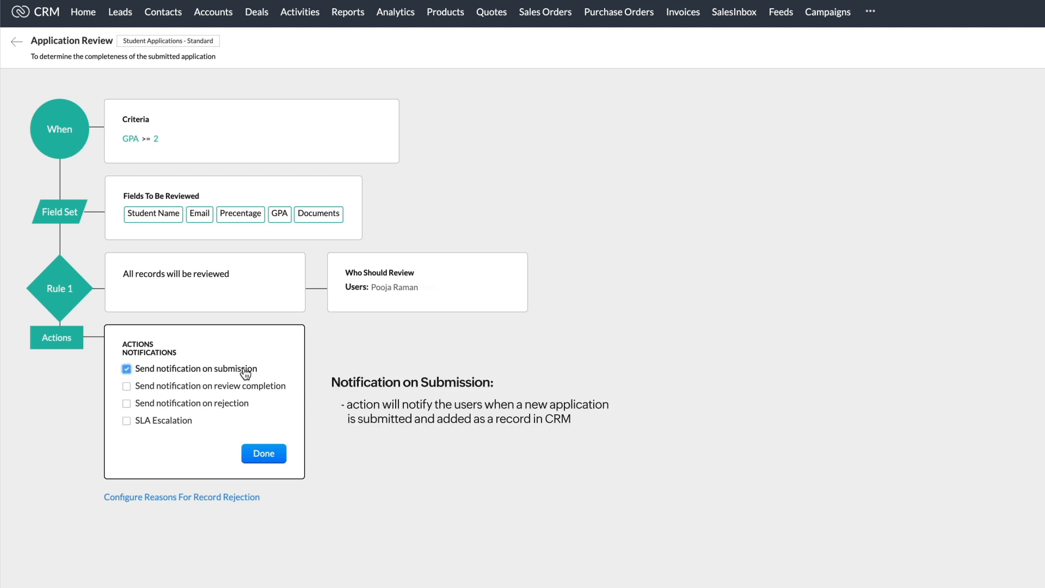
{"action": "mouse_move", "coordinate": [269, 398]}
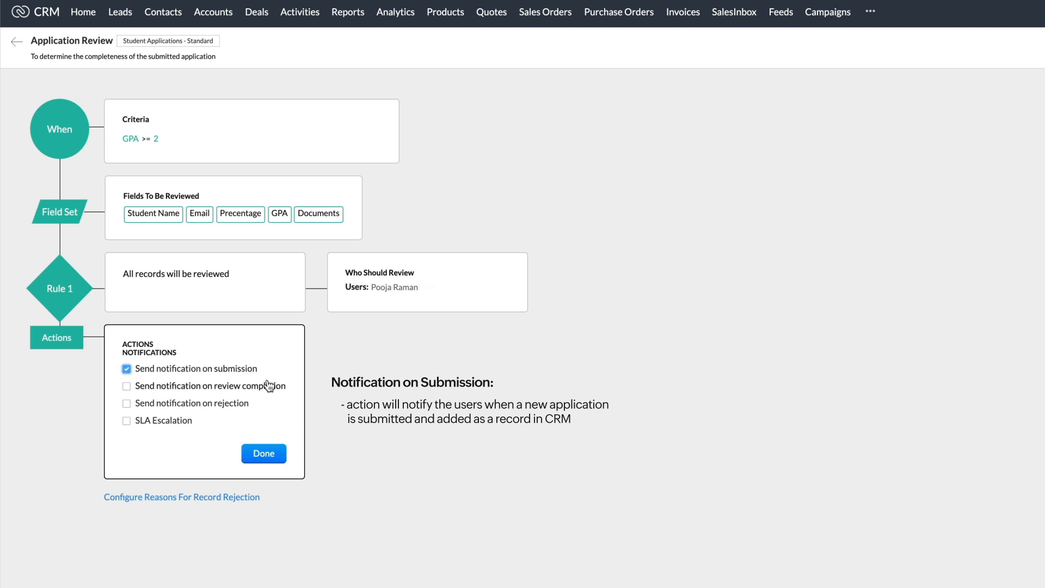
{"action": "left_click", "coordinate": [126, 385]}
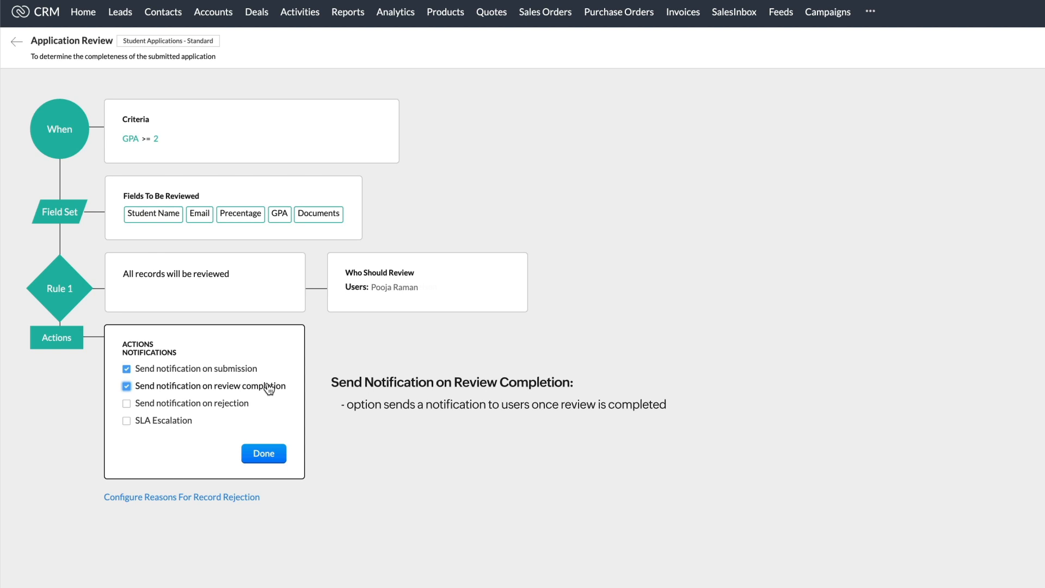
{"action": "left_click", "coordinate": [126, 402]}
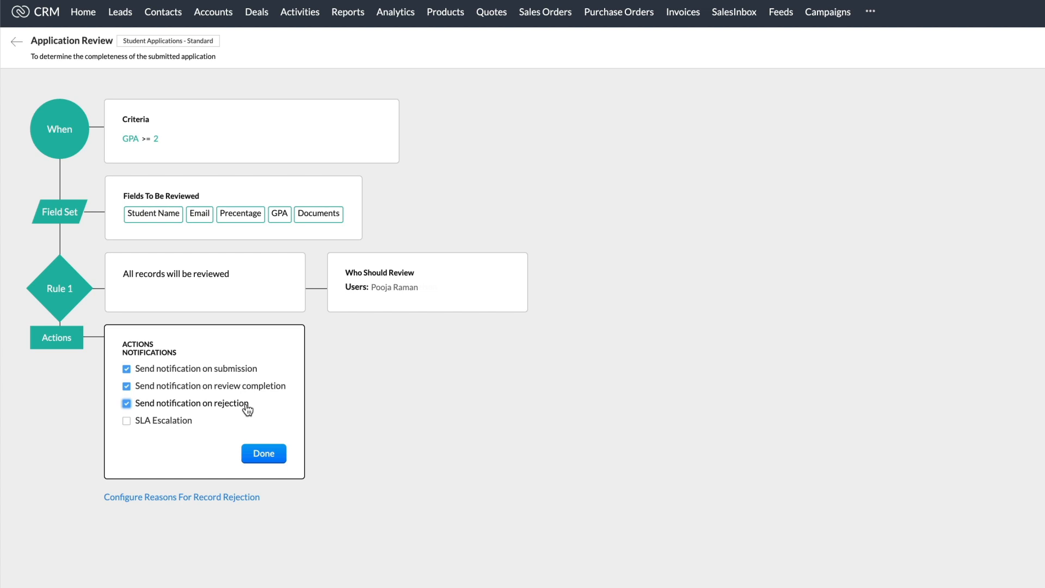
{"action": "mouse_move", "coordinate": [246, 408]}
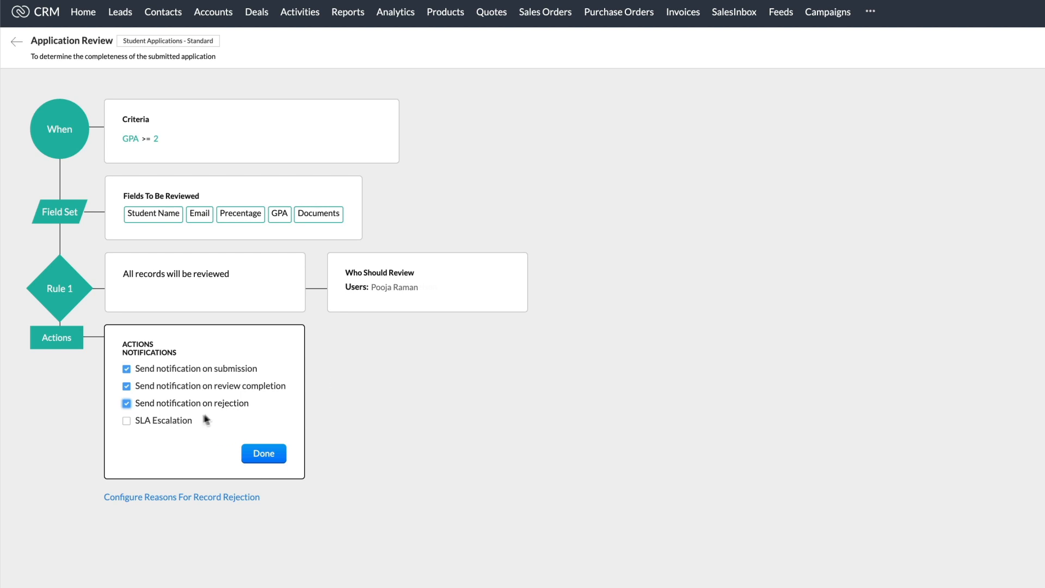
{"action": "left_click", "coordinate": [127, 421]}
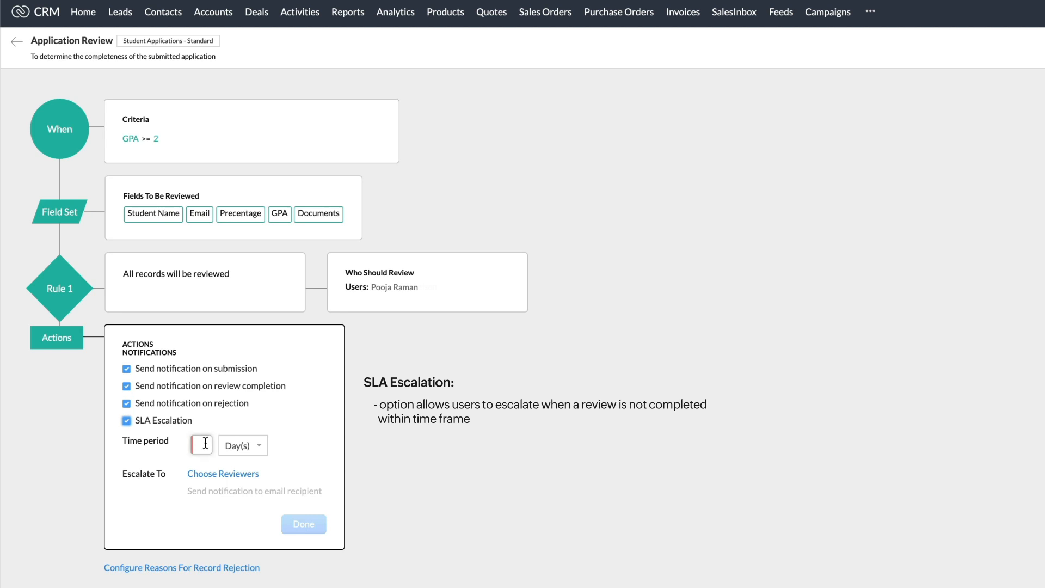
{"action": "left_click", "coordinate": [200, 445]}
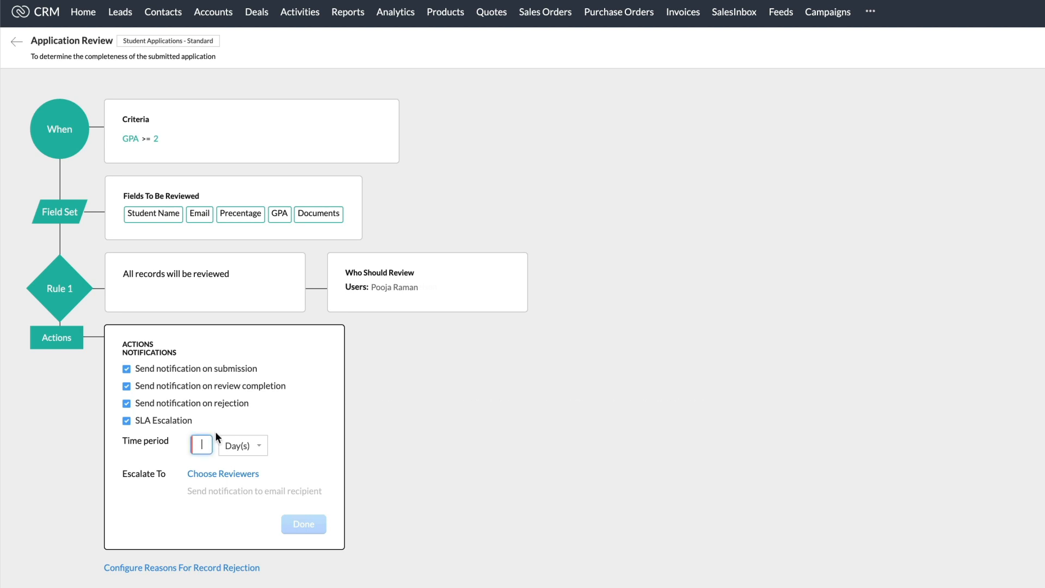
{"action": "mouse_move", "coordinate": [231, 431]}
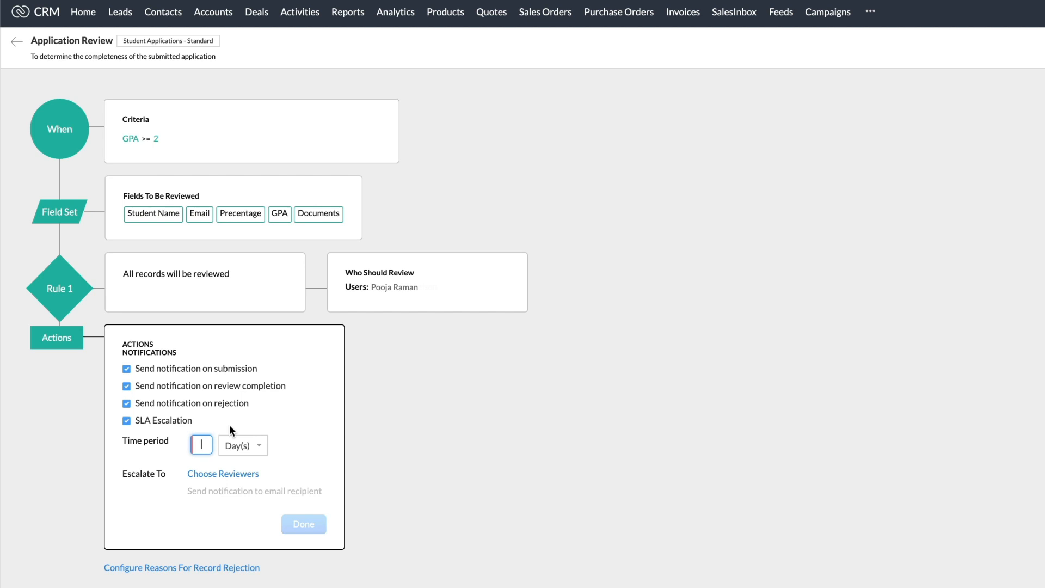
{"action": "type", "text": "7"}
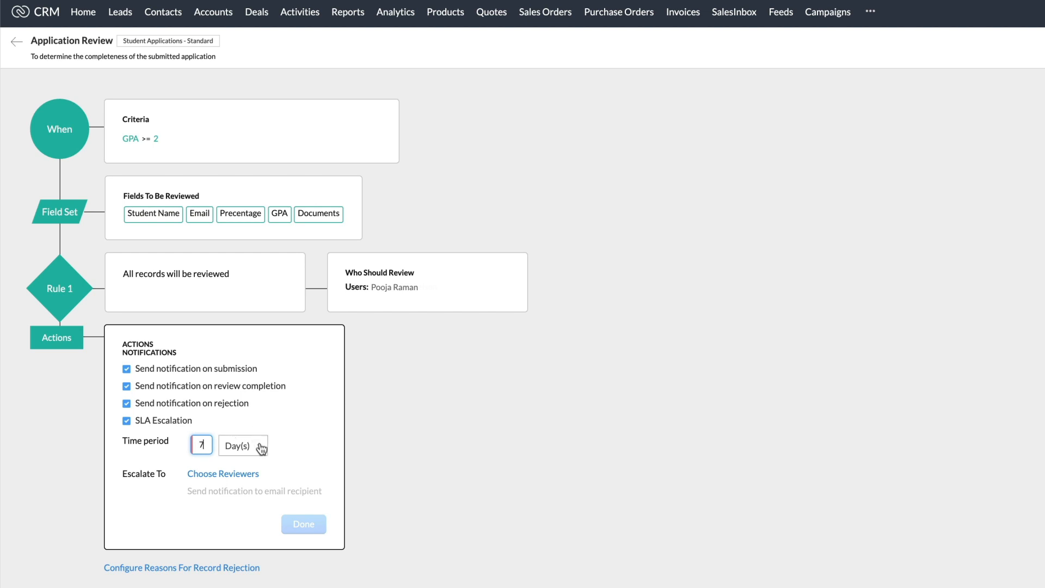
{"action": "left_click", "coordinate": [222, 474]}
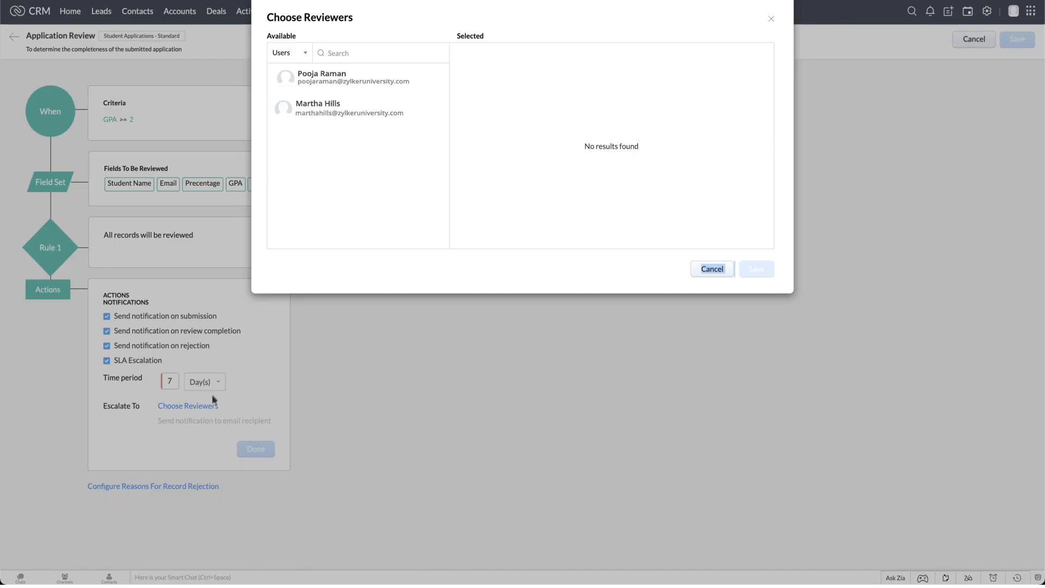
{"action": "left_click", "coordinate": [339, 108]}
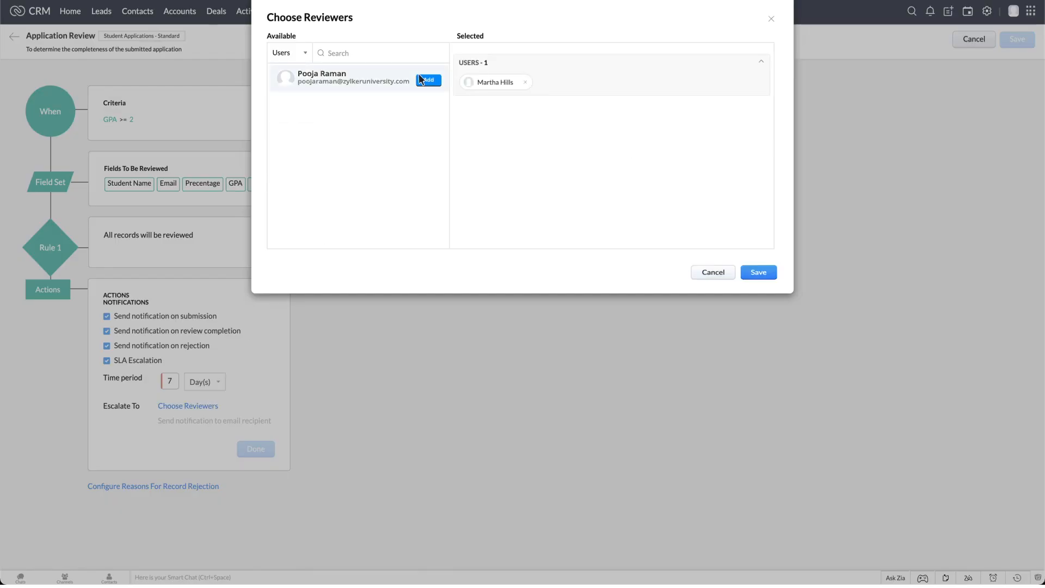
{"action": "left_click", "coordinate": [429, 81]}
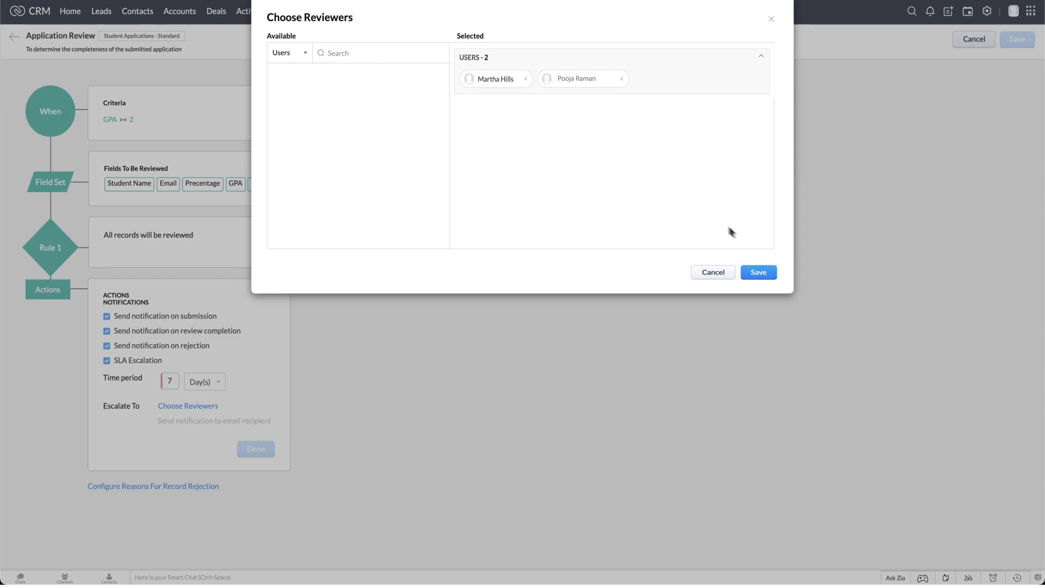
{"action": "left_click", "coordinate": [758, 272]}
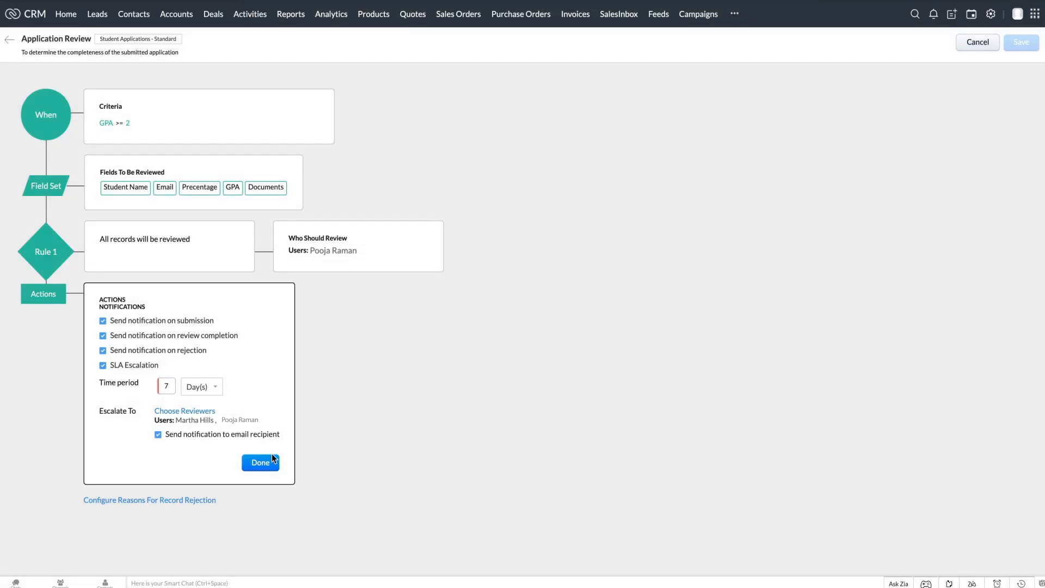
- Finish the actions so Rule 1 lists the notifications and SLA escalation
{"action": "left_click", "coordinate": [260, 462]}
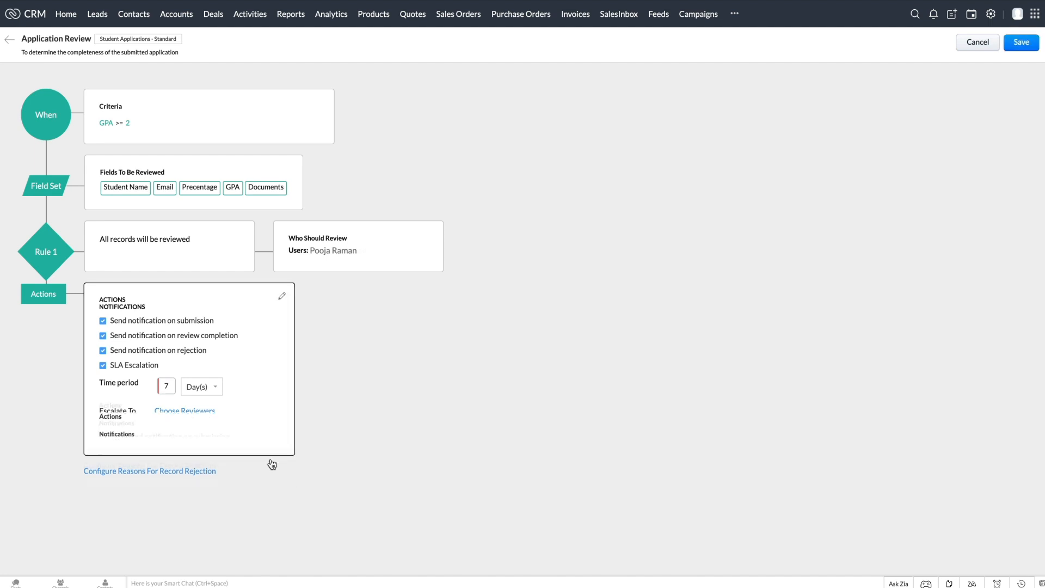
{"action": "left_click", "coordinate": [148, 415]}
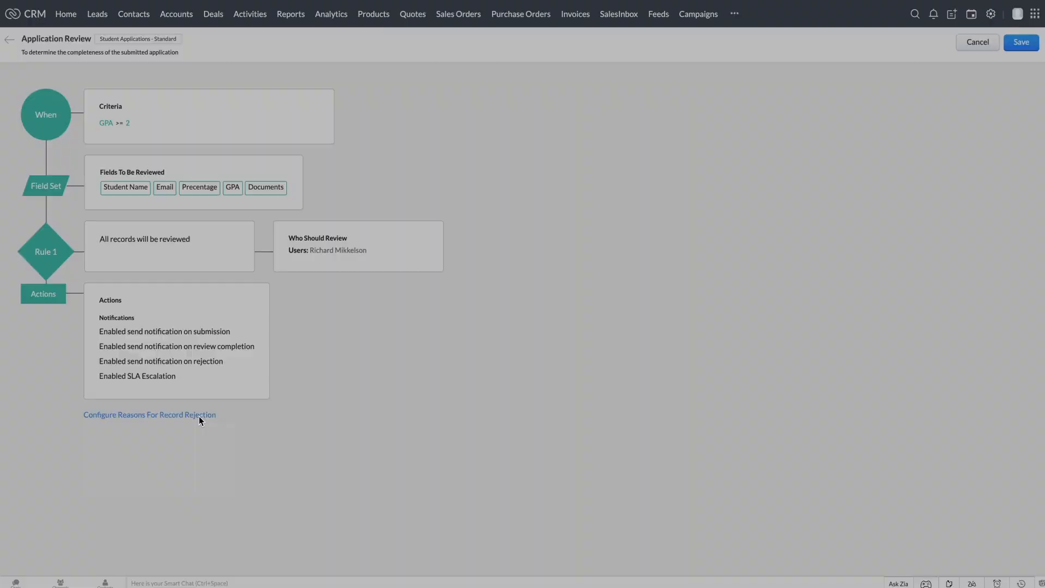
- Add Invalid documents, 'Wrong calculation of percentage' and Insufficient Documentation as rejection reasons and save
{"action": "left_click", "coordinate": [150, 415]}
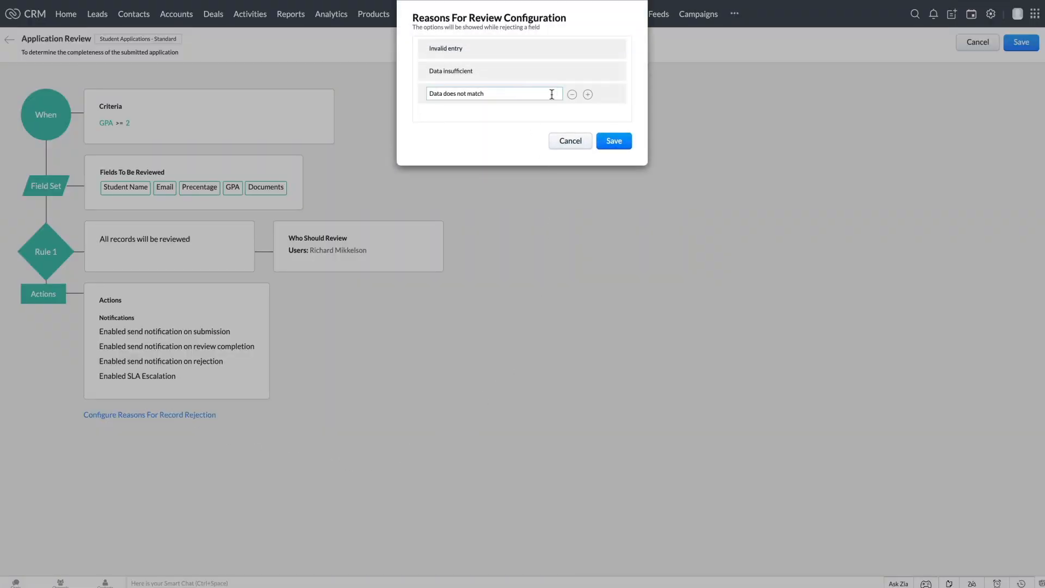
{"action": "left_click", "coordinate": [587, 93]}
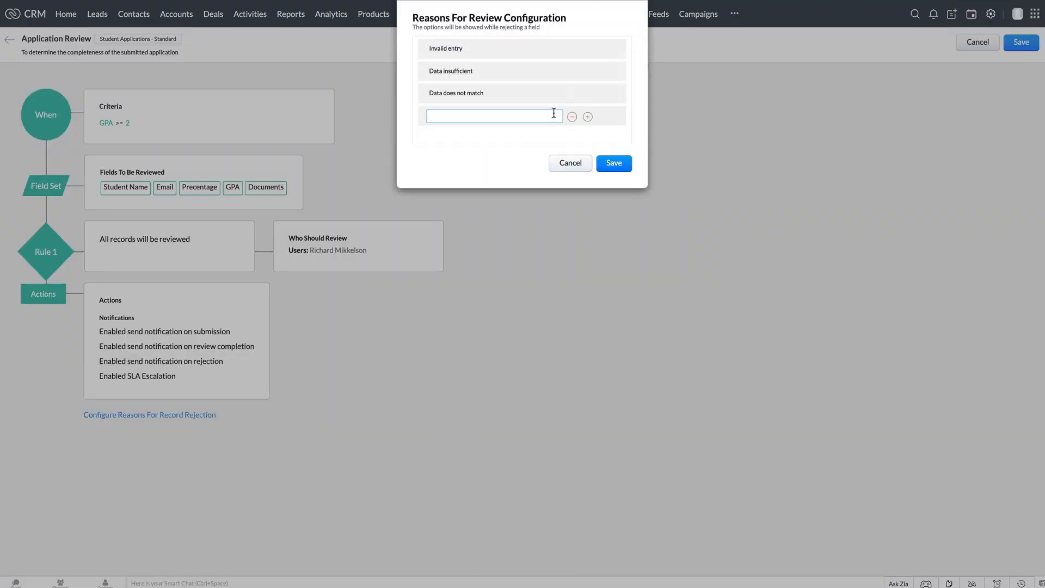
{"action": "type", "text": "in"}
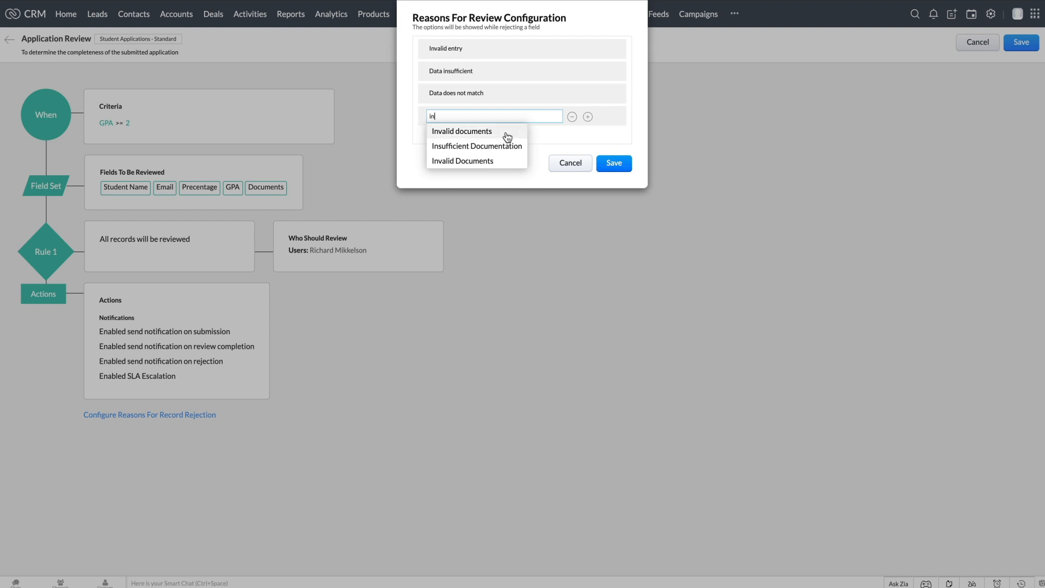
{"action": "left_click", "coordinate": [461, 131]}
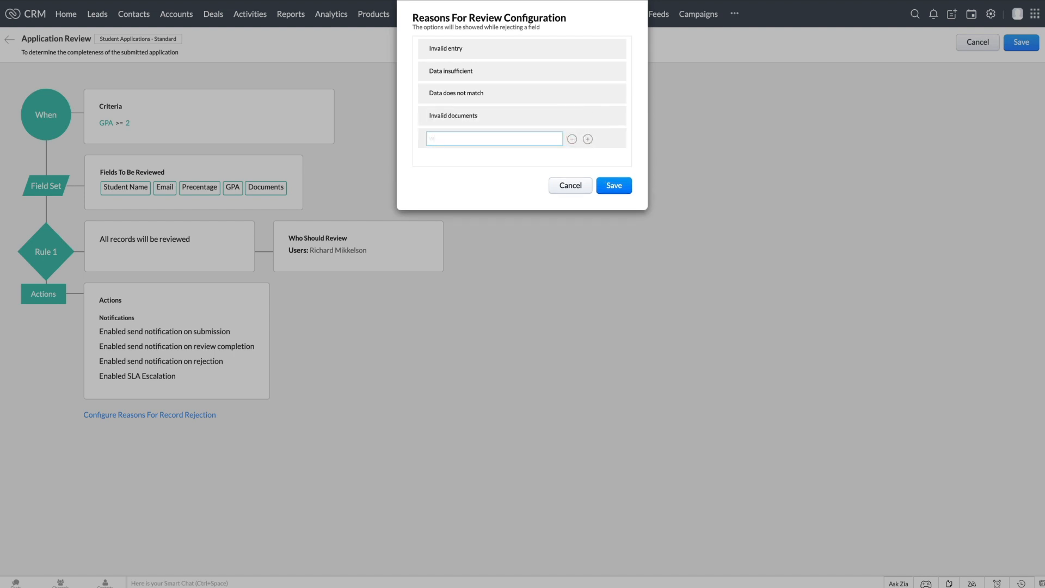
{"action": "type", "text": "Wrong calculation of percentage"}
{"action": "type", "text": "ins"}
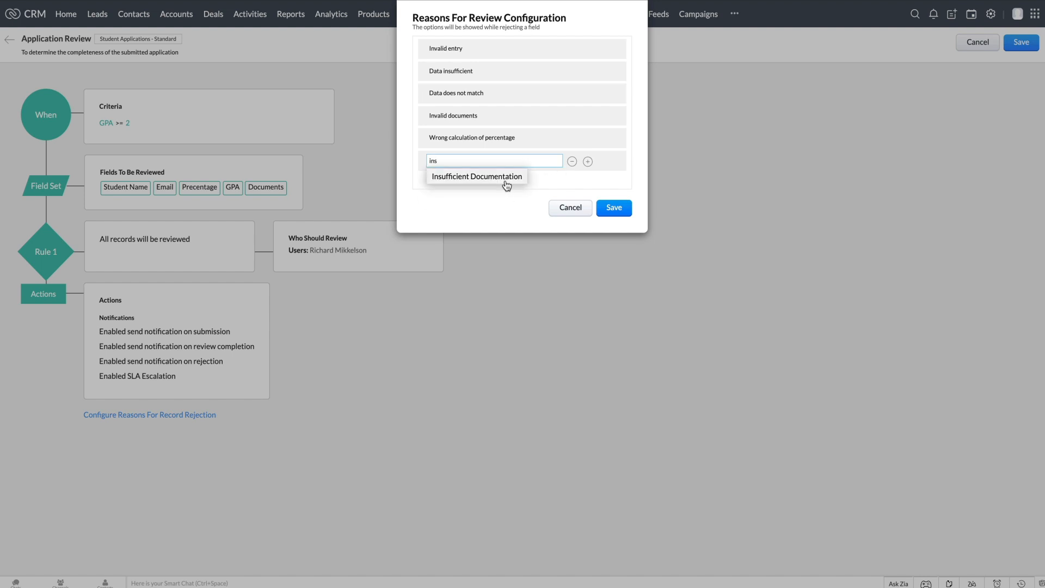
{"action": "left_click", "coordinate": [476, 176]}
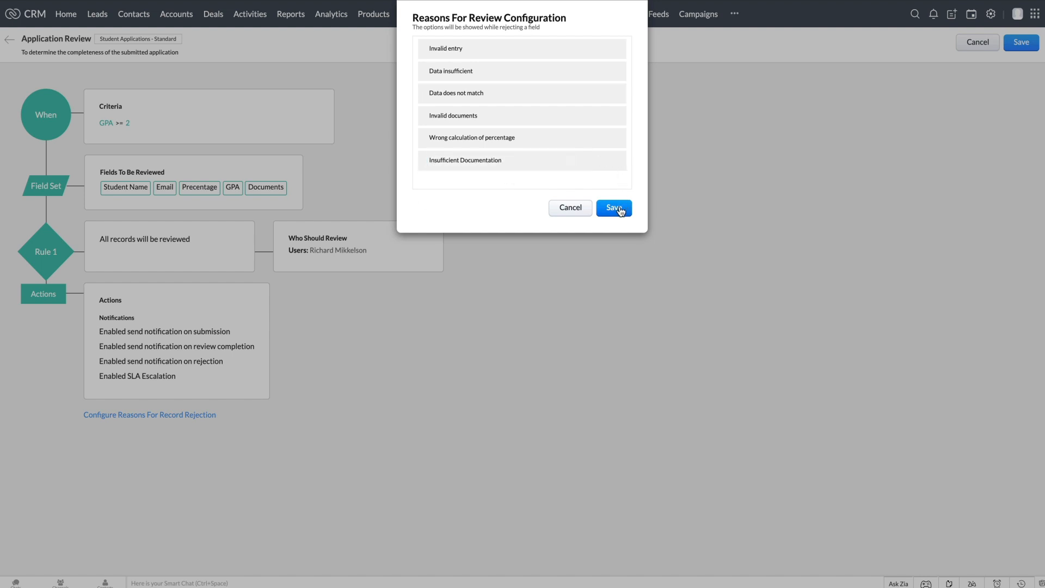
{"action": "left_click", "coordinate": [614, 207]}
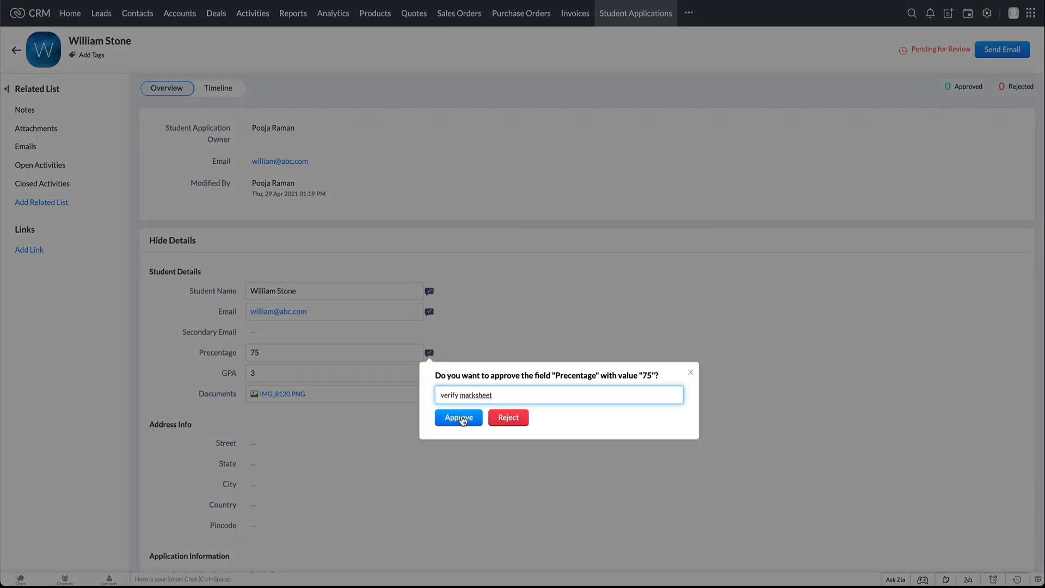
- Approve the Precentage, GPA, Email, Student Name and Documents fields of the pending application
{"action": "left_click", "coordinate": [457, 418]}
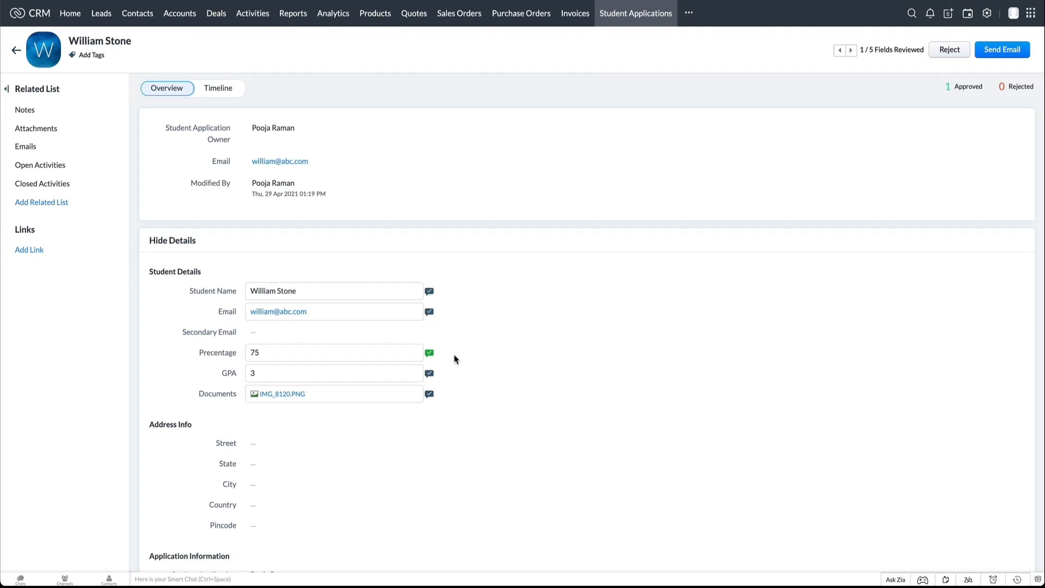
{"action": "left_click", "coordinate": [429, 373]}
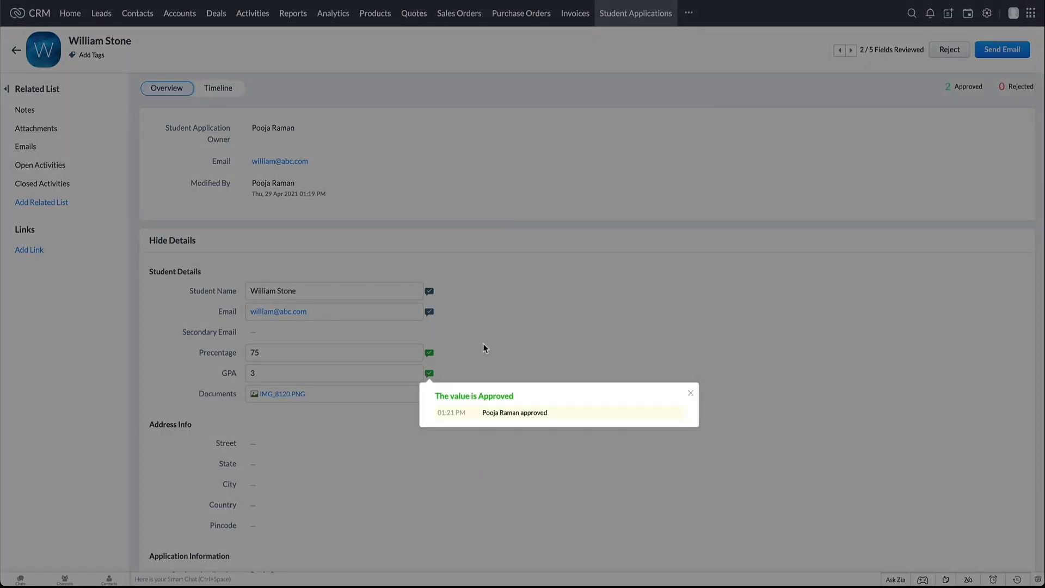
{"action": "left_click", "coordinate": [429, 311]}
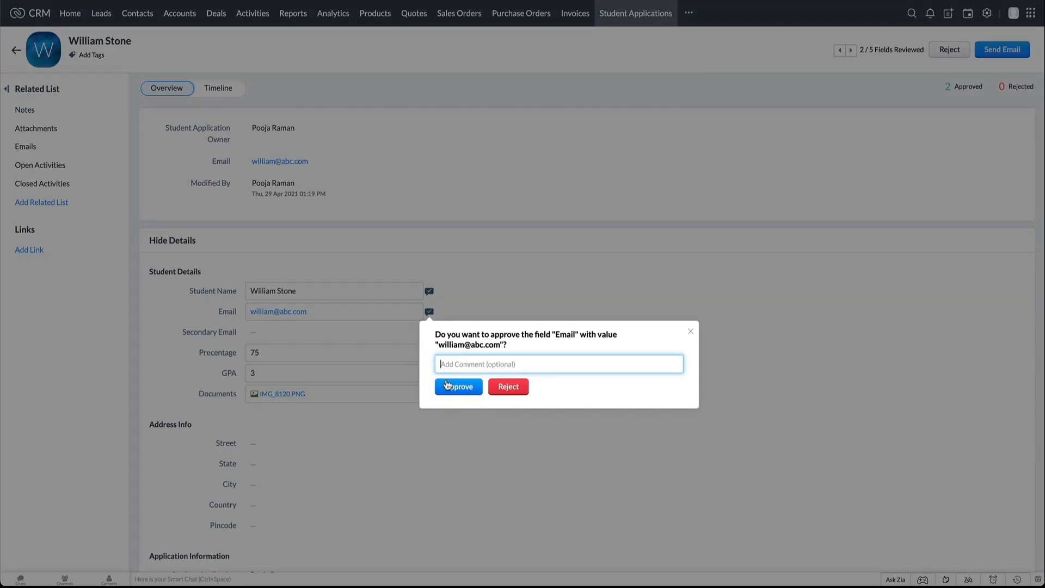
{"action": "left_click", "coordinate": [457, 386]}
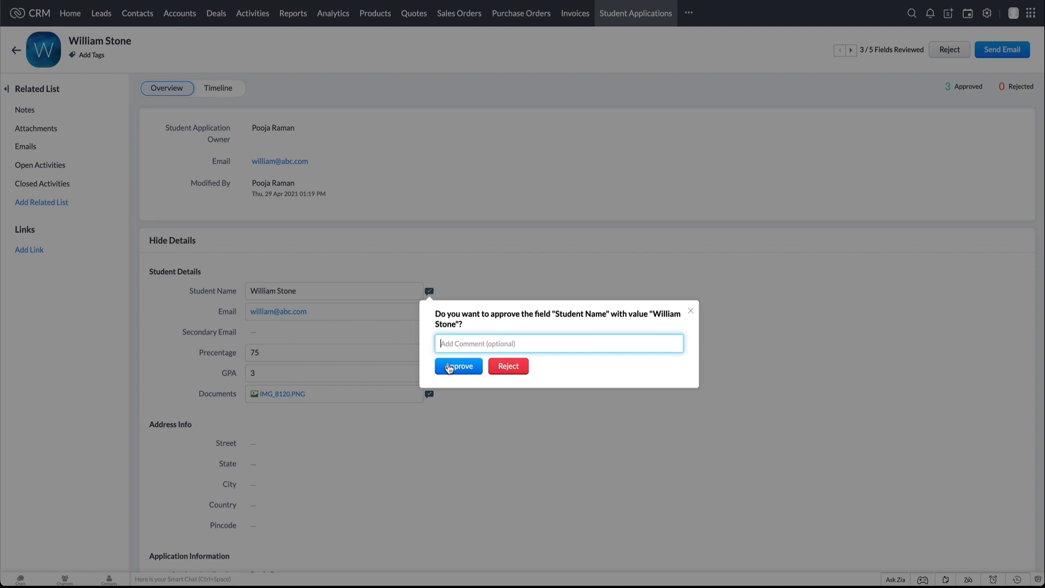
{"action": "left_click", "coordinate": [457, 366]}
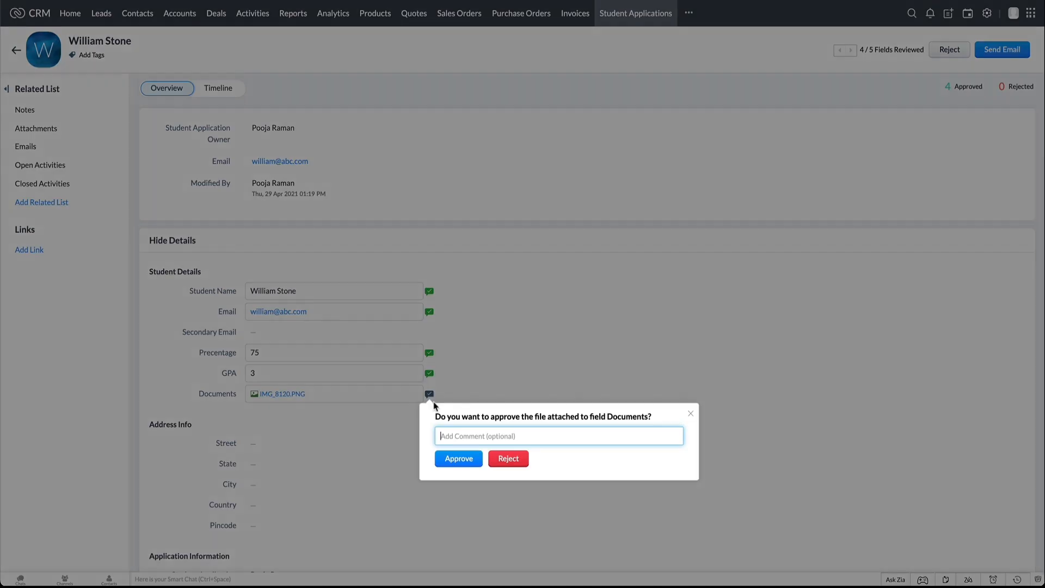
{"action": "left_click", "coordinate": [459, 458]}
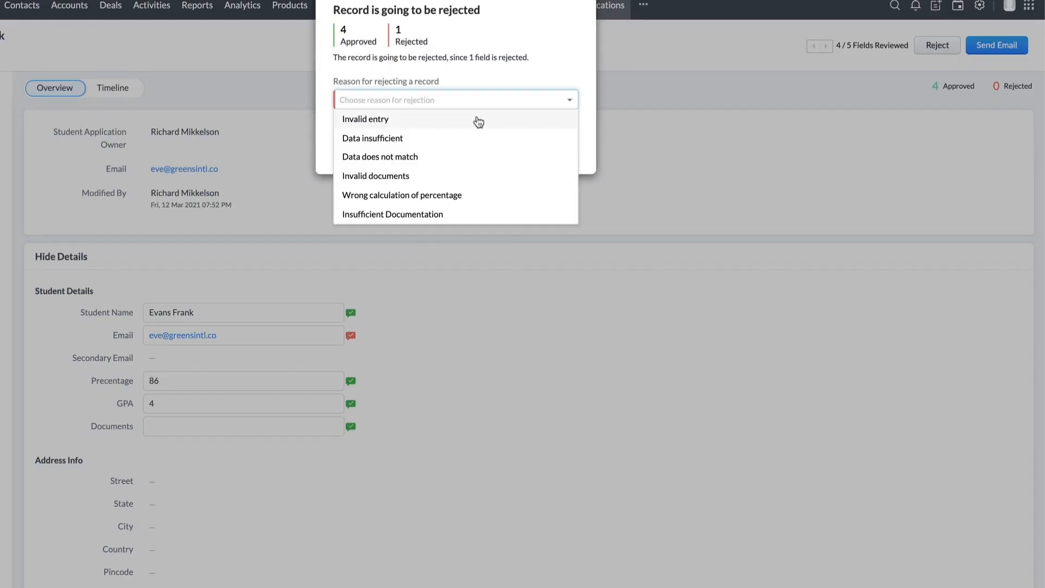
- Reject the record with Invalid entry as the rejection reason
{"action": "left_click", "coordinate": [366, 119]}
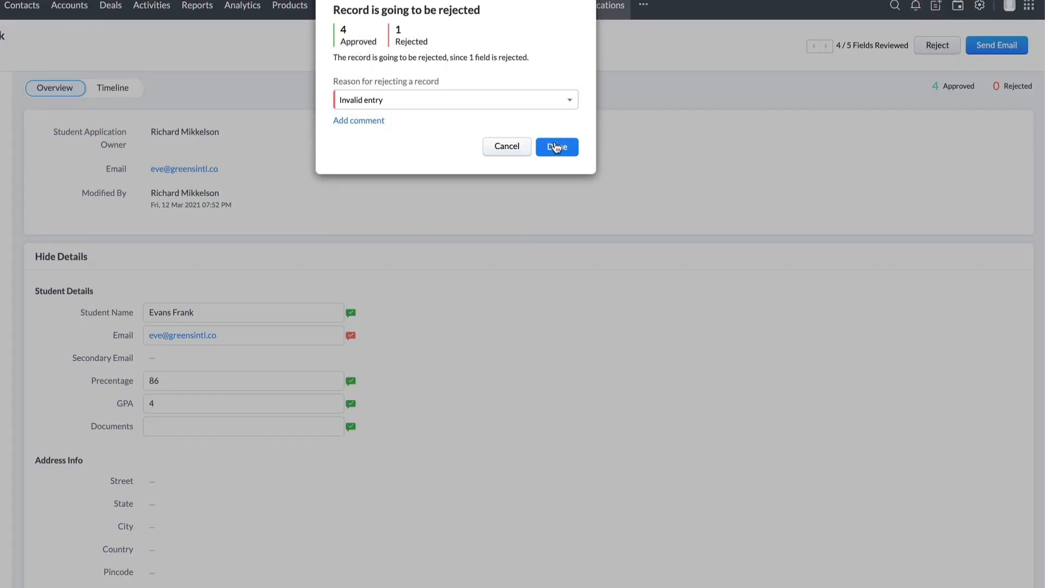
{"action": "left_click", "coordinate": [556, 146]}
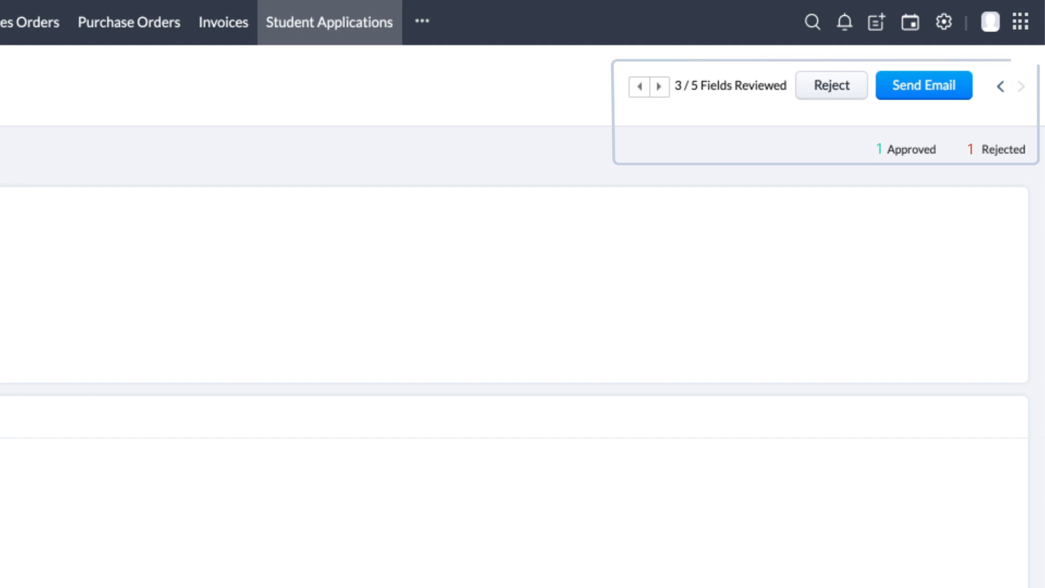
- Head to Setup's Review Processes list where Application Review is shown active
{"action": "left_click", "coordinate": [832, 85]}
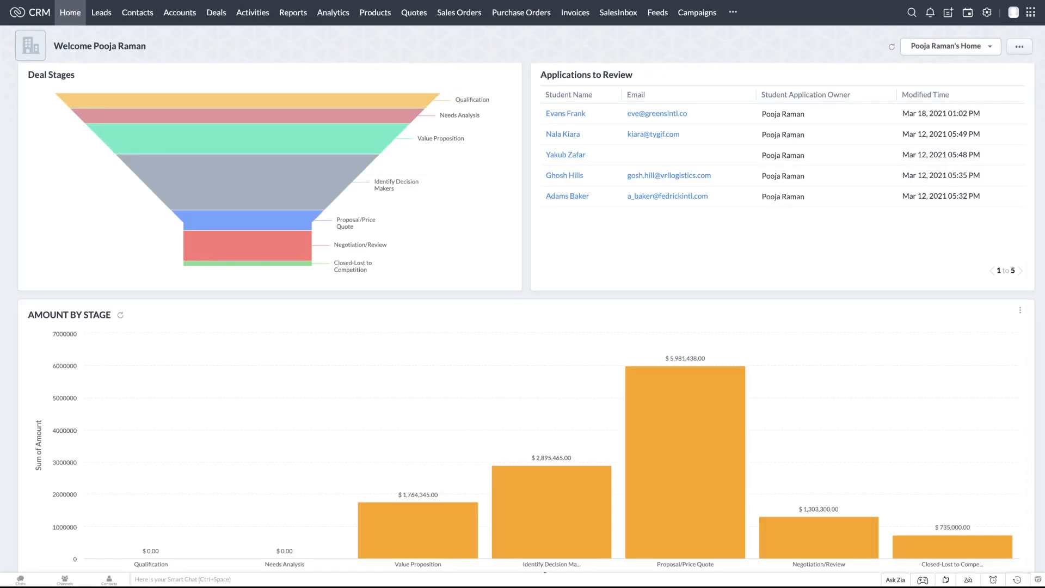
{"action": "left_click", "coordinate": [733, 13]}
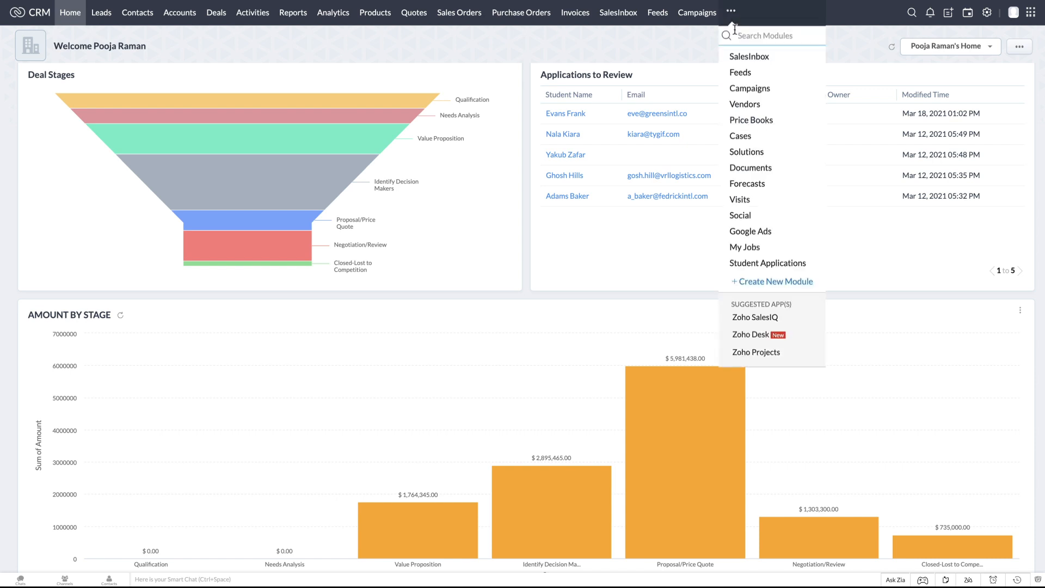
{"action": "type", "text": "My Jobs"}
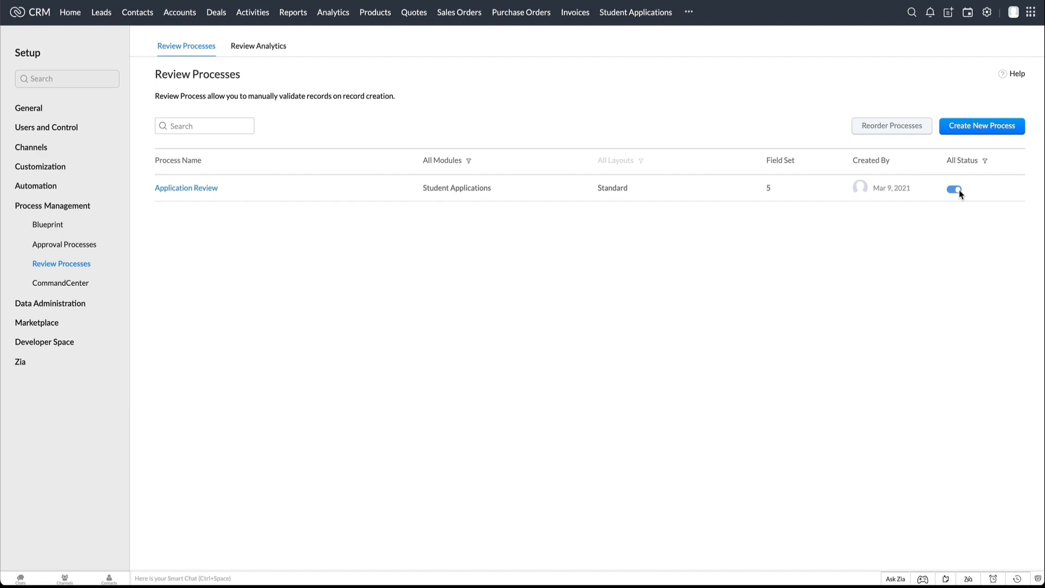
{"action": "left_click", "coordinate": [953, 189]}
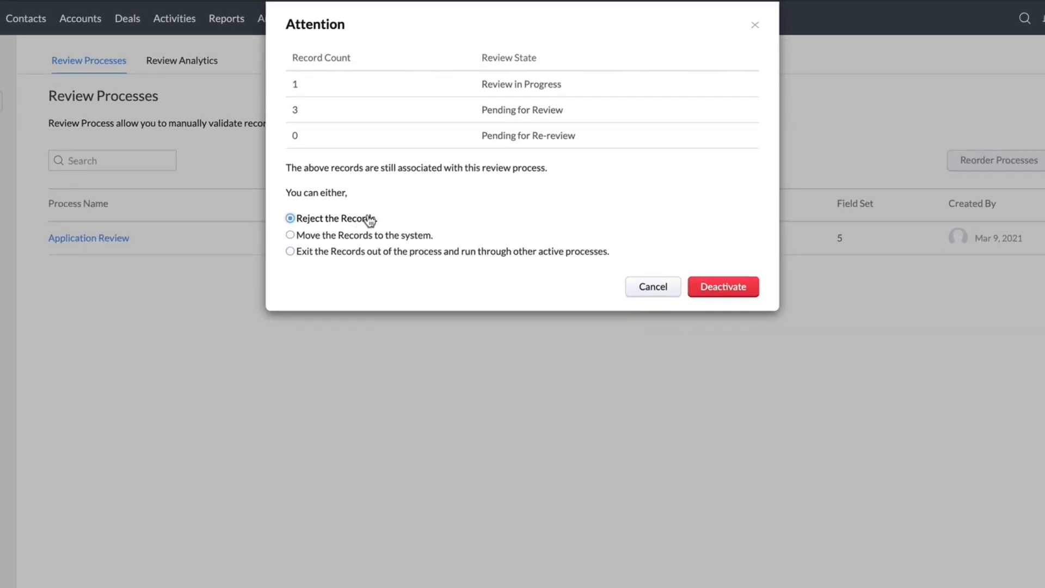
{"action": "left_click", "coordinate": [290, 235]}
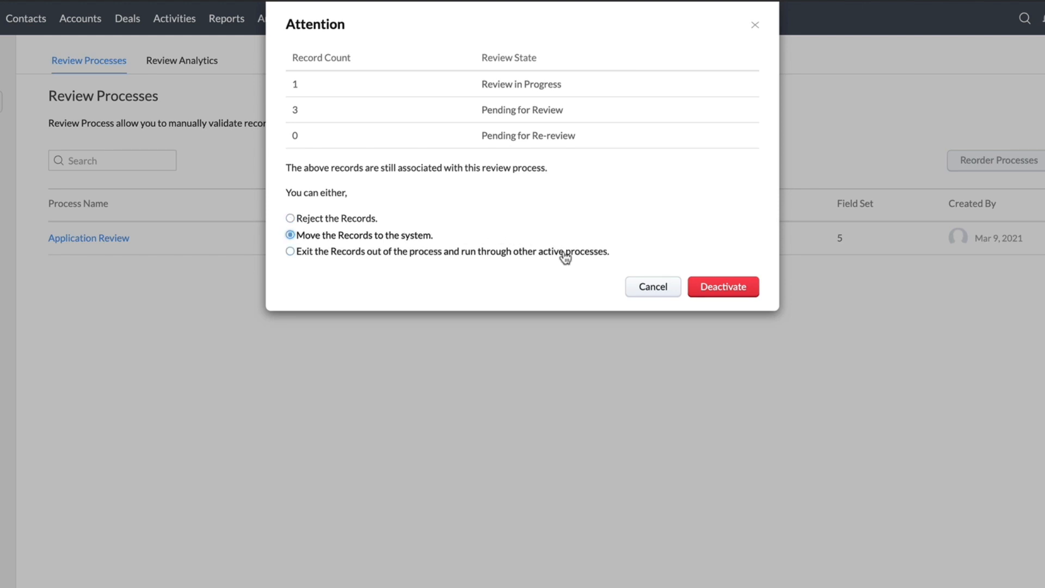
{"action": "left_click", "coordinate": [290, 250]}
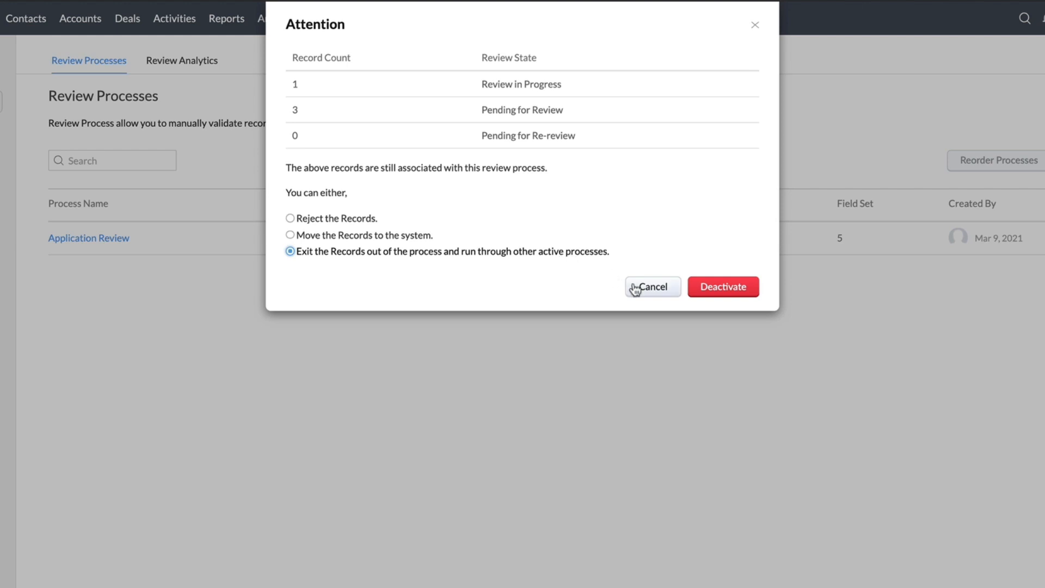
{"action": "left_click", "coordinate": [652, 286]}
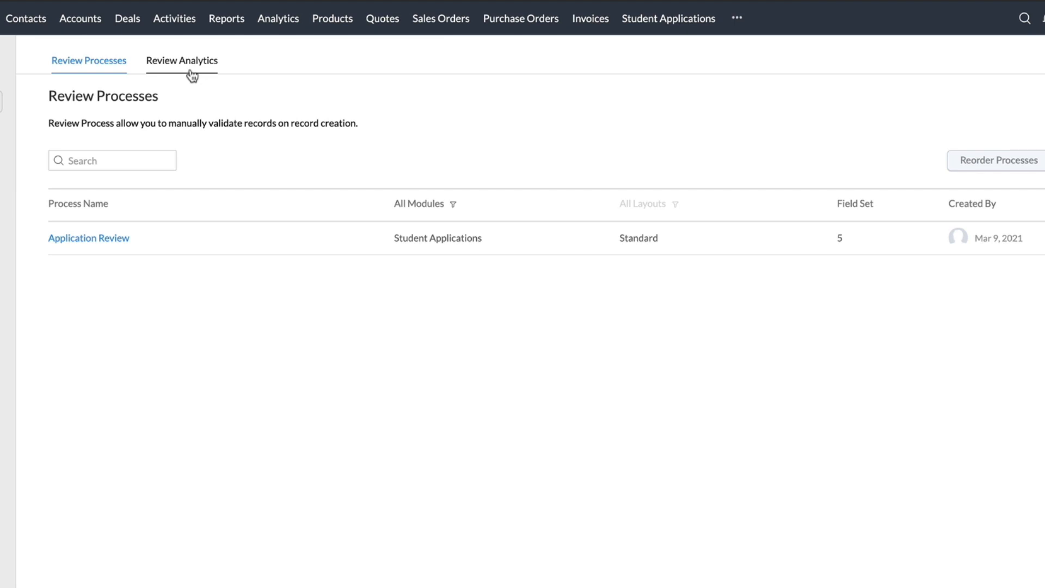
- View the Field status history and Record's reason for rejection history reports in Review Analytics
{"action": "left_click", "coordinate": [182, 61]}
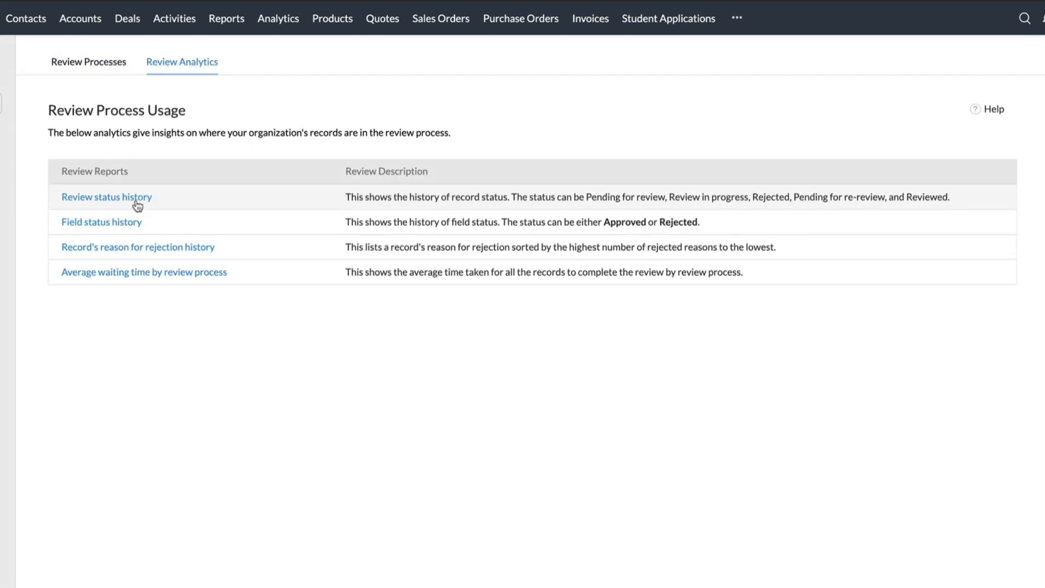
{"action": "left_click", "coordinate": [106, 197]}
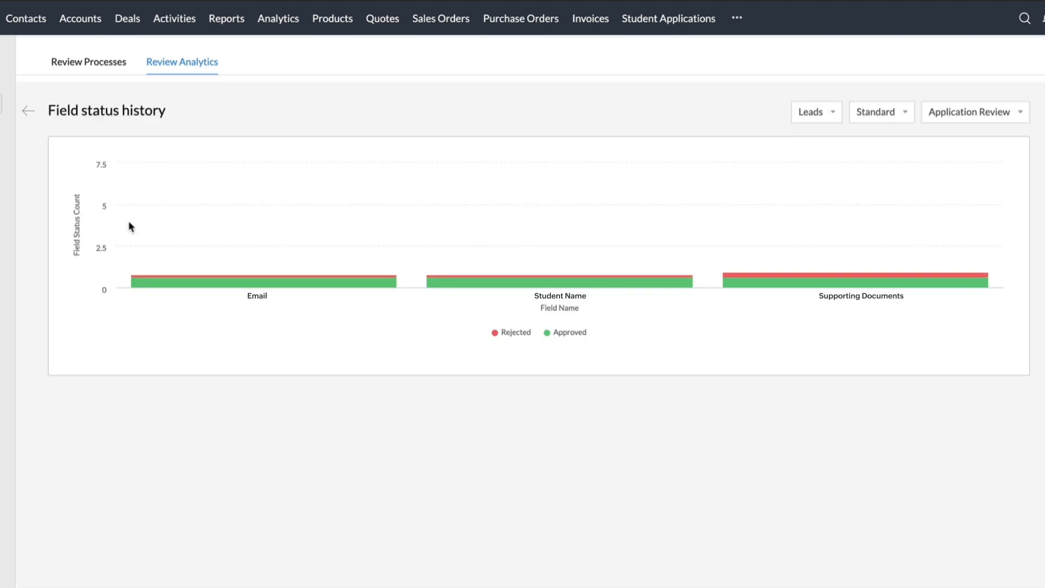
{"action": "left_click", "coordinate": [26, 111]}
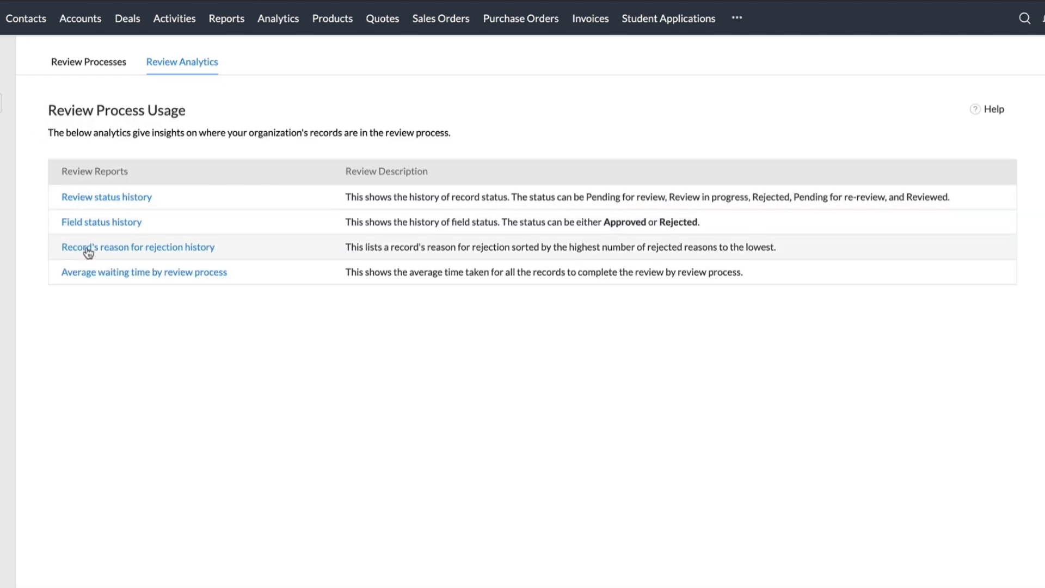
{"action": "left_click", "coordinate": [137, 248]}
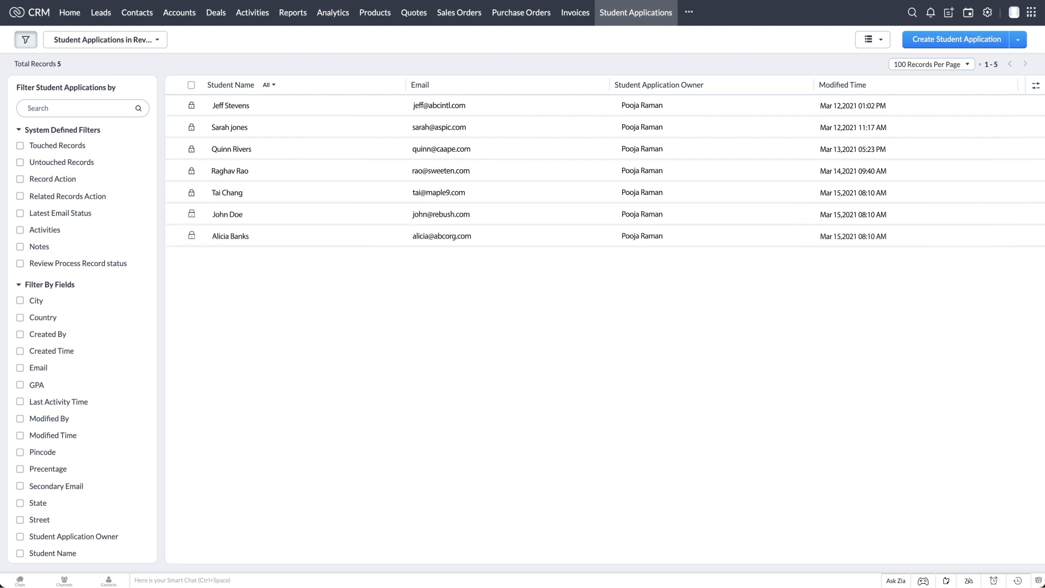
- Switch the list view to Student Applications in Review, showing 7 records with three locked
{"action": "left_click", "coordinate": [105, 39]}
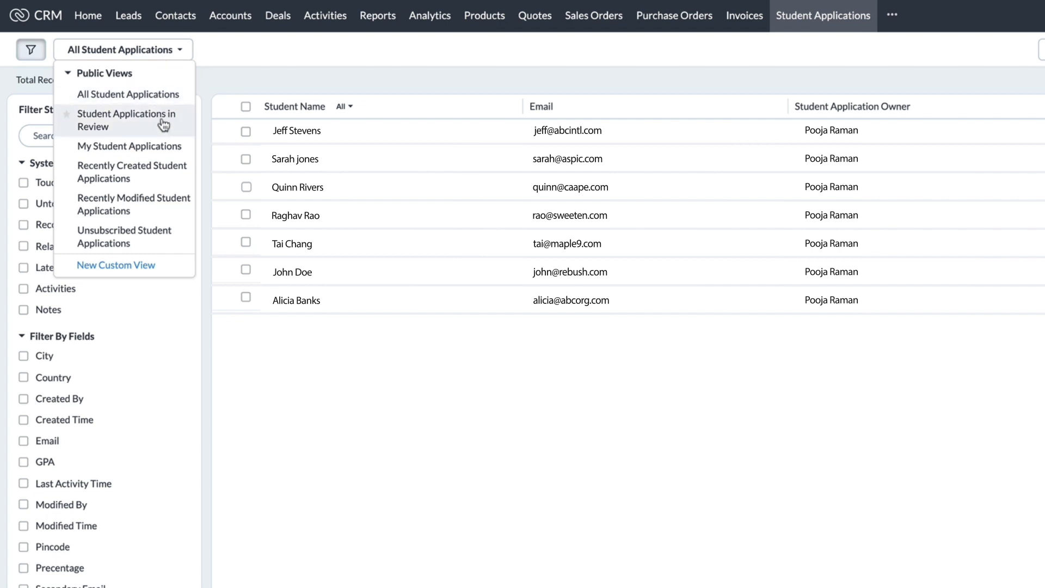
{"action": "left_click", "coordinate": [127, 120]}
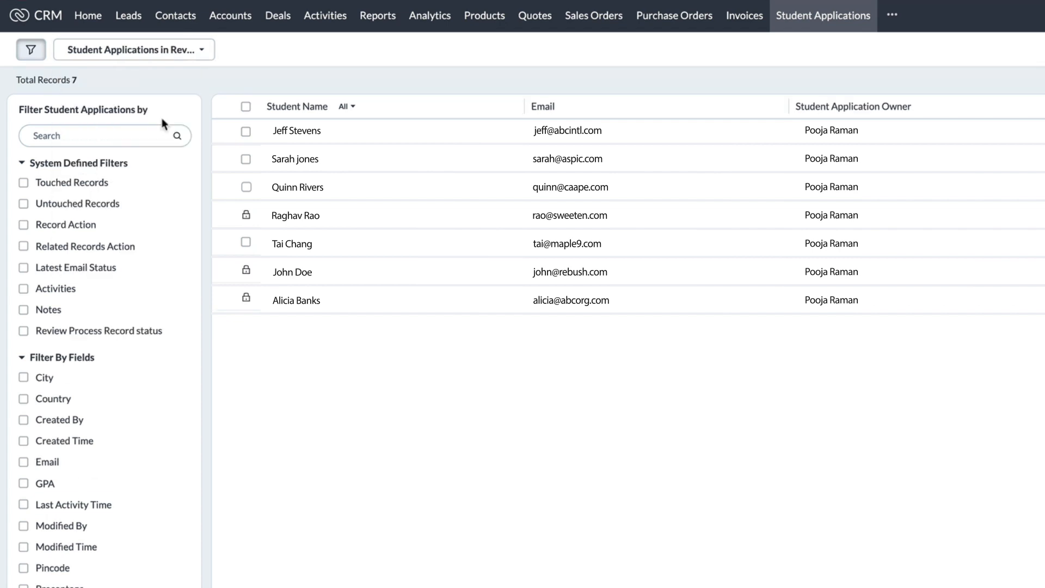
{"action": "mouse_move", "coordinate": [264, 85]}
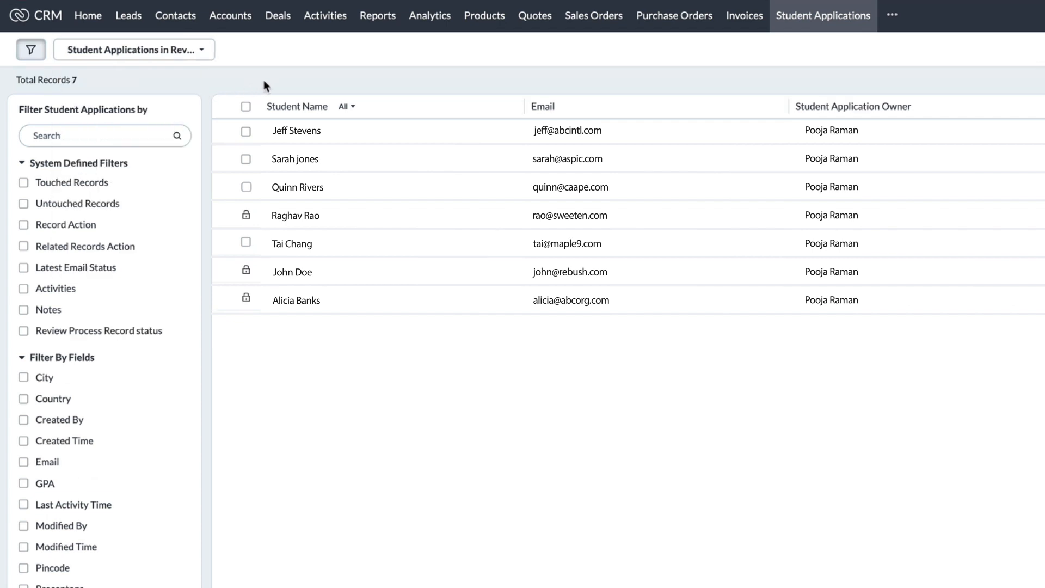